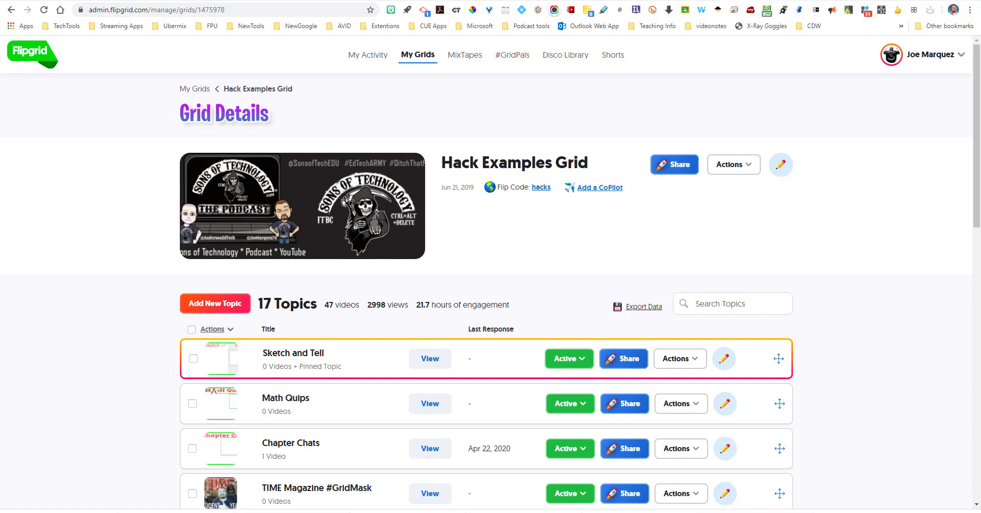
Open Shorts, sketch on a whiteboard in the recorder, undo the stroke, and close the camera.
click(612, 55)
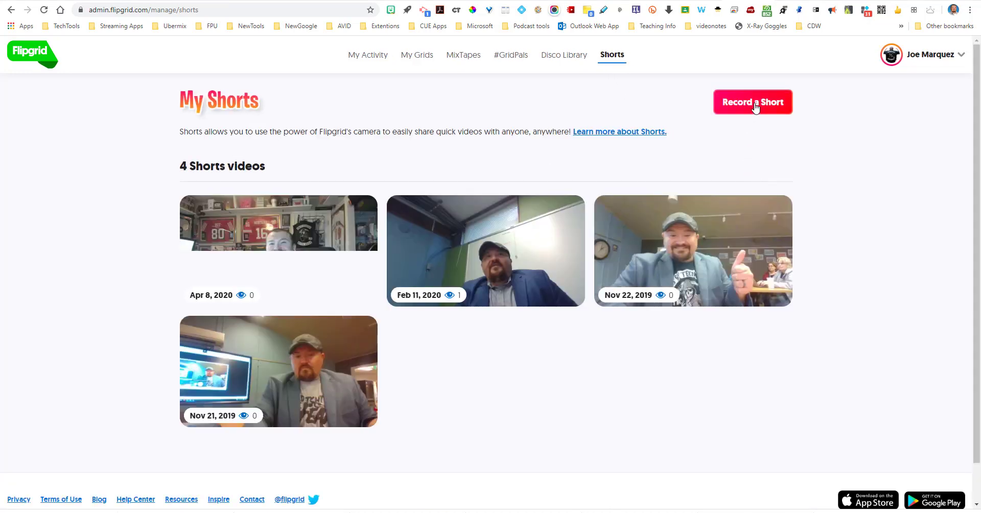
click(753, 103)
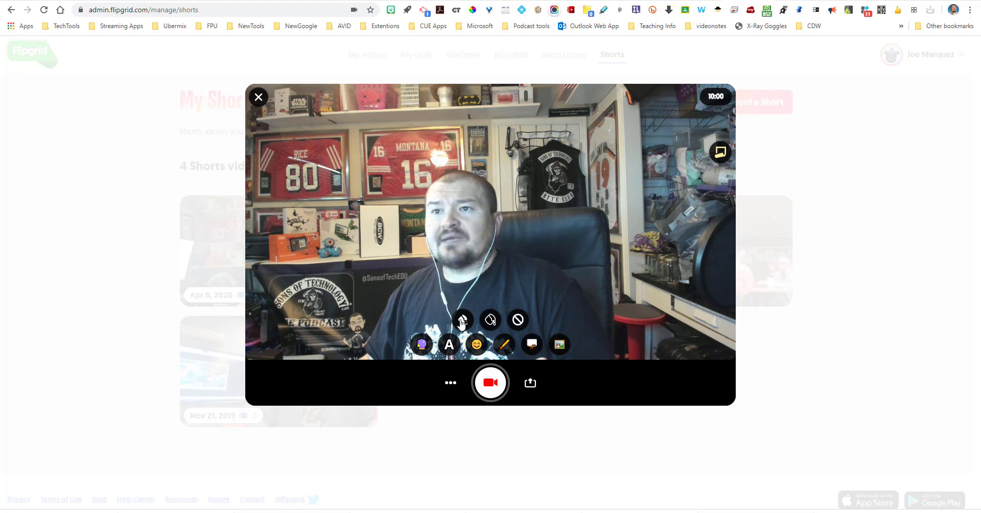
mouse_move(462, 321)
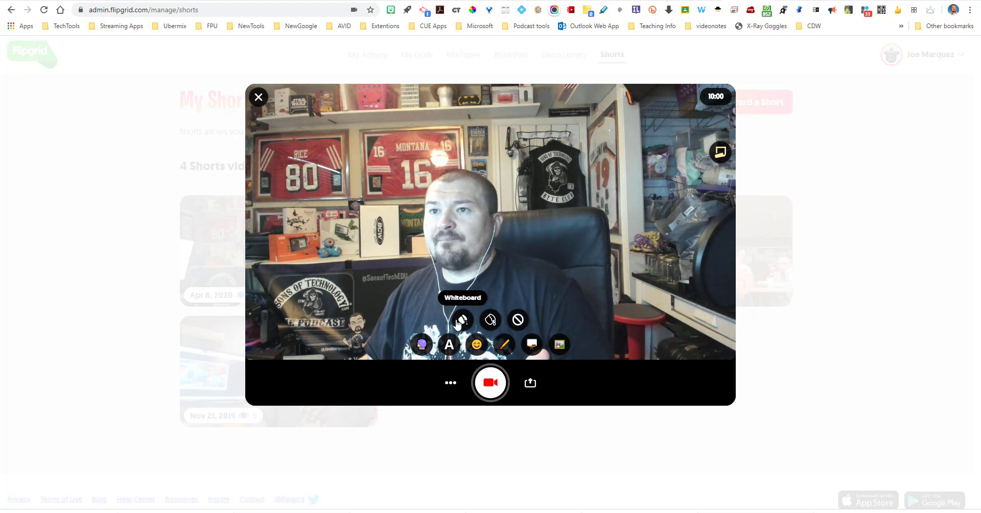
click(462, 320)
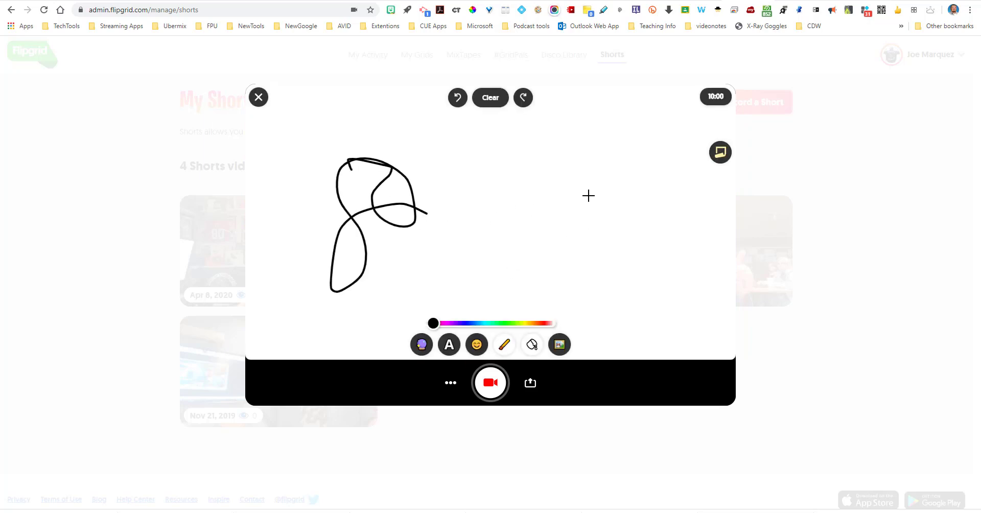
mouse_move(679, 175)
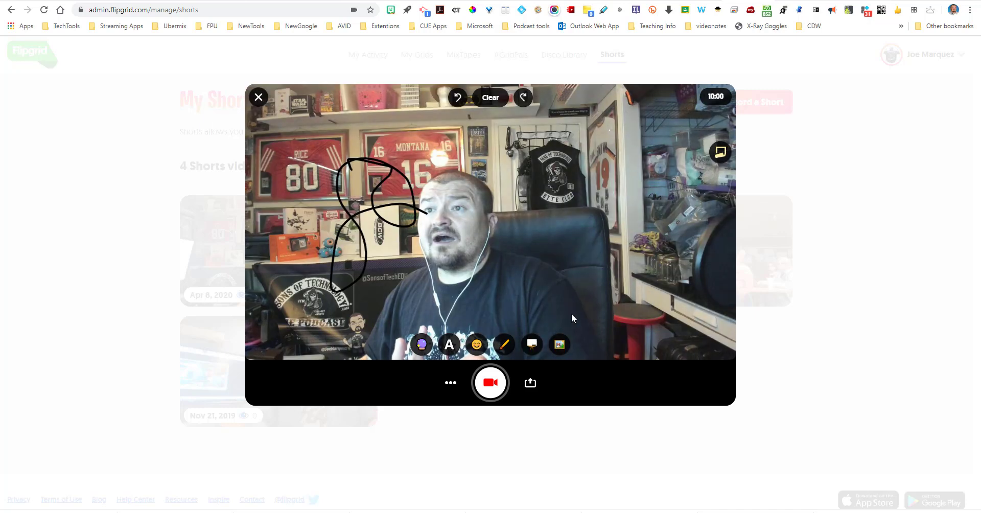
mouse_move(610, 297)
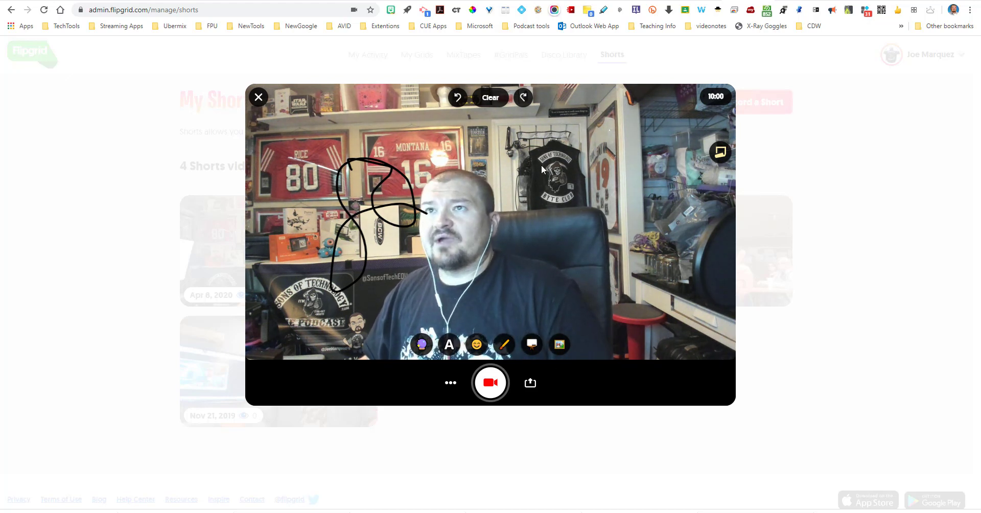
click(490, 98)
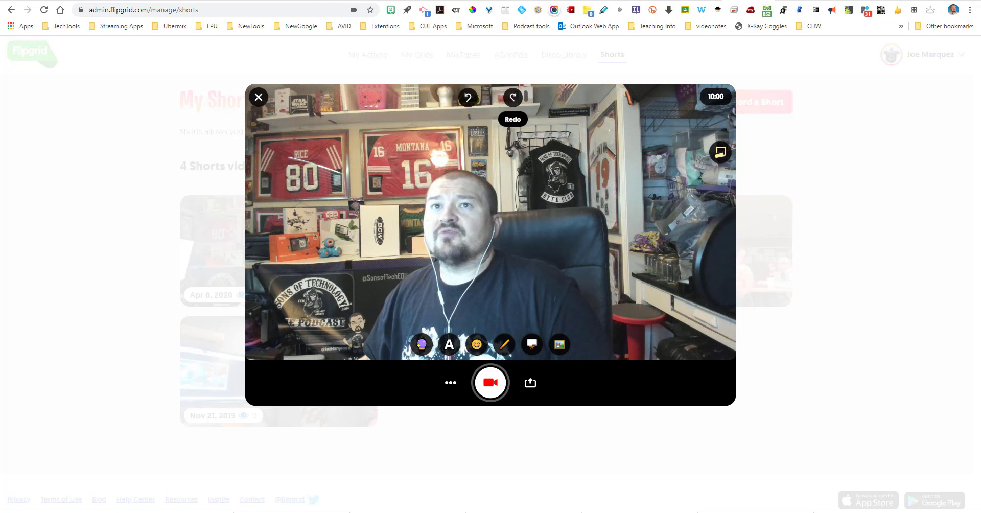
click(257, 97)
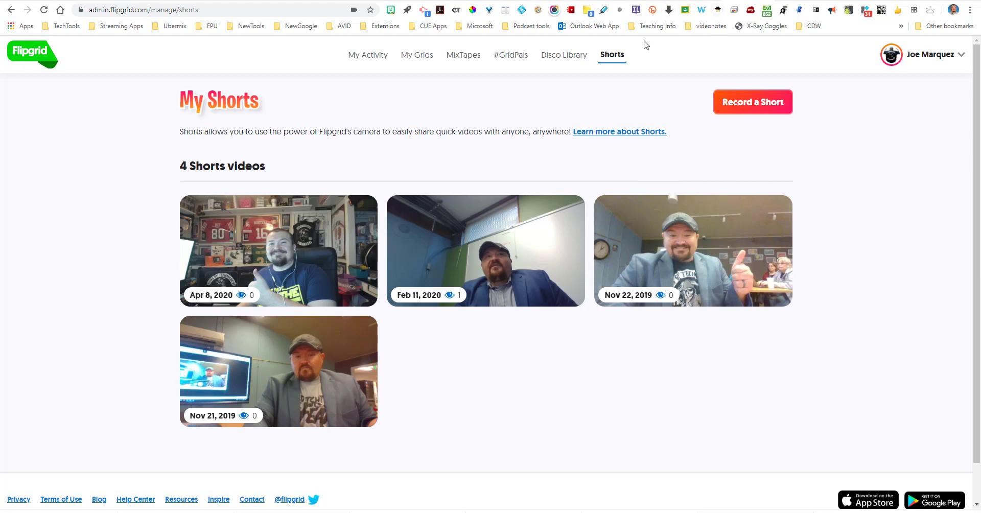
mouse_move(418, 69)
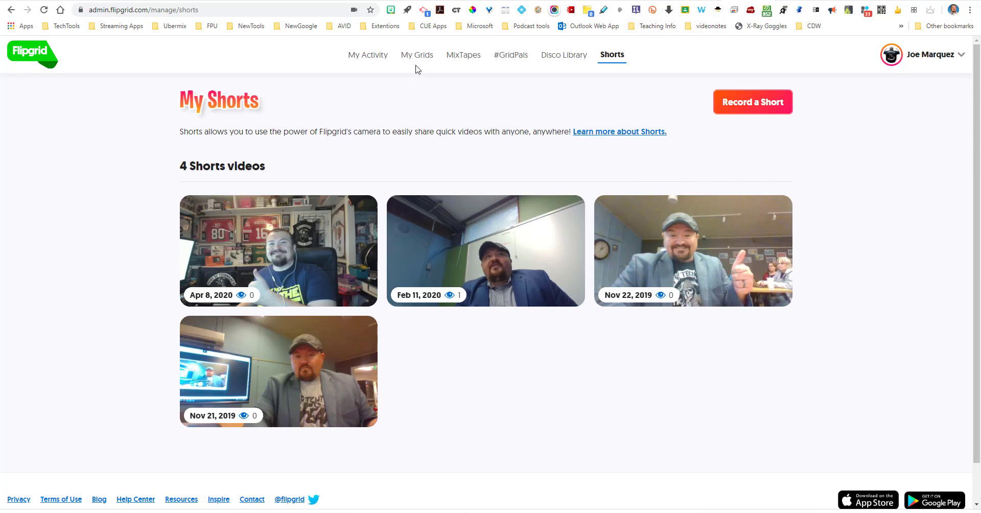
Go back to Educator | Grid Details from browser history and scroll its topics list.
click(10, 9)
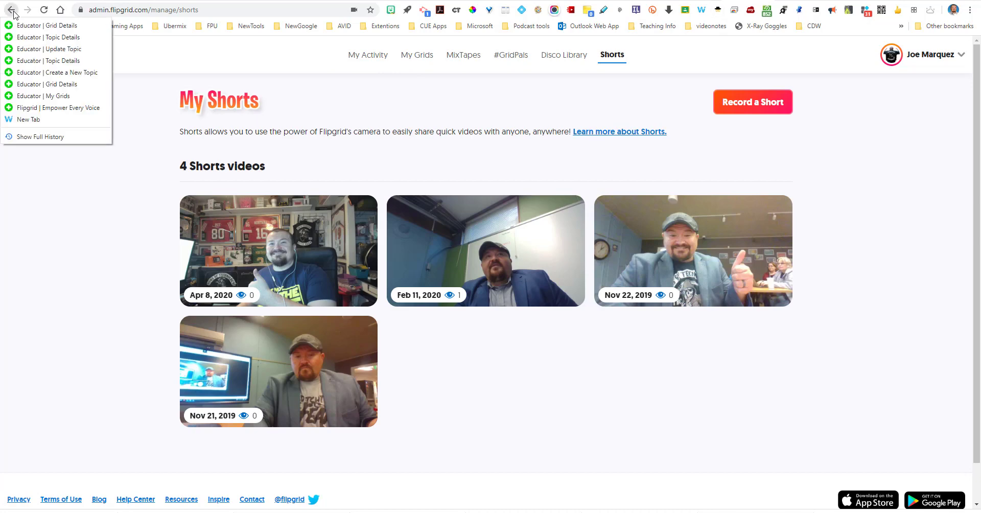
mouse_move(47, 25)
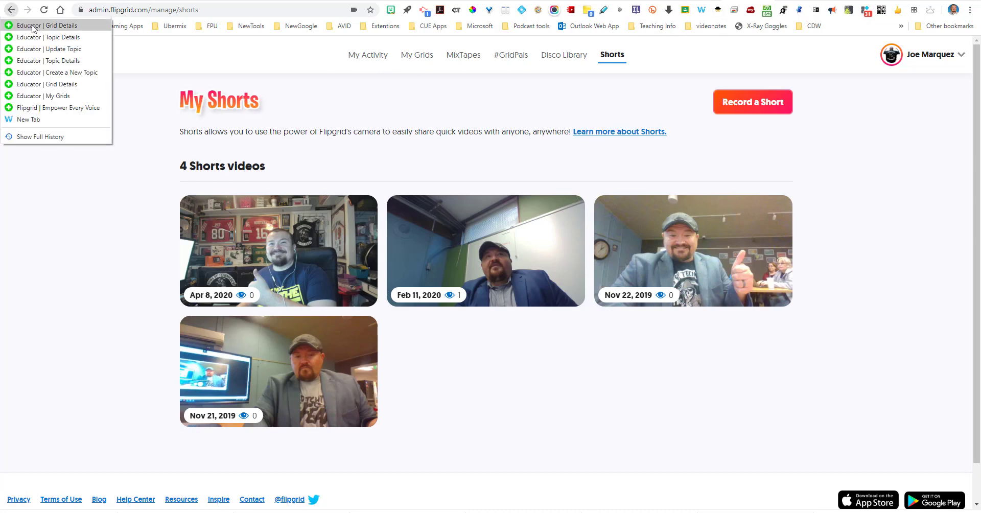
click(49, 25)
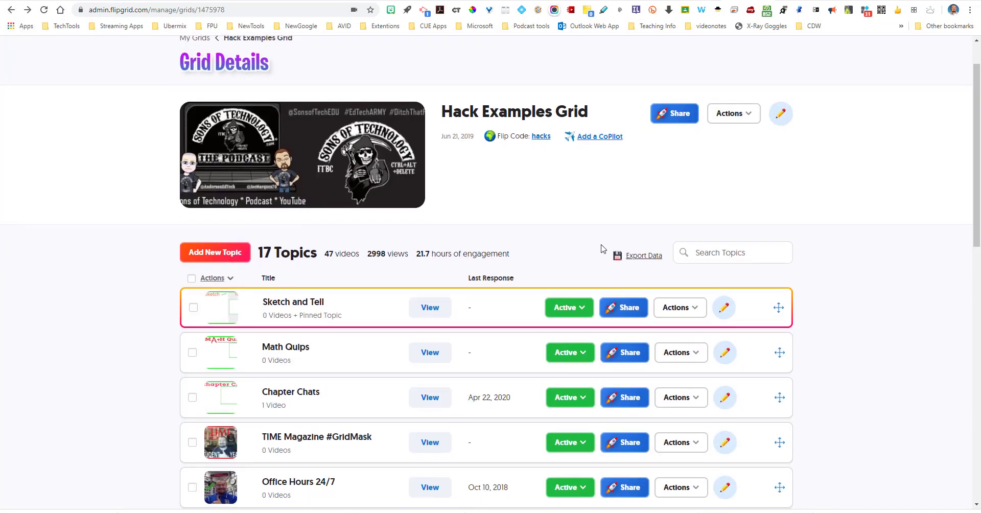
scroll(down, 3)
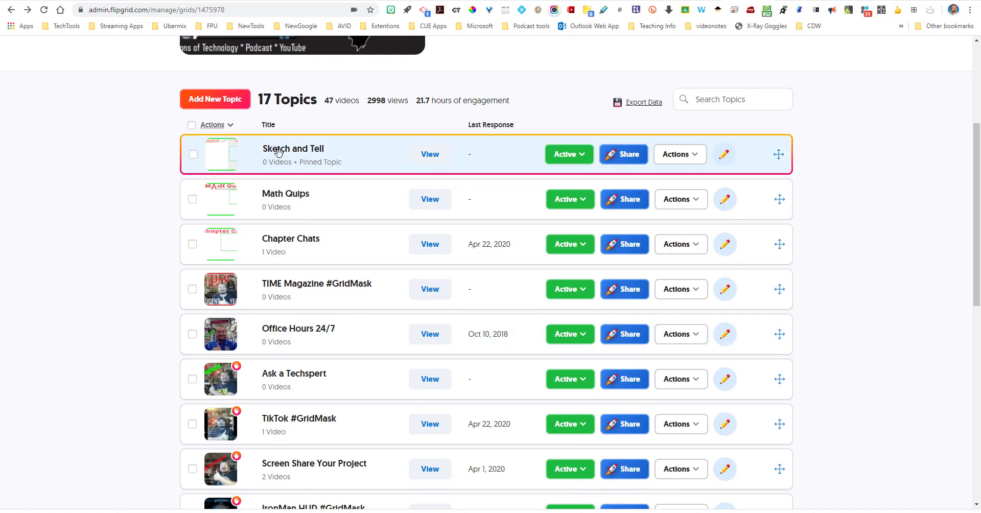
mouse_move(318, 162)
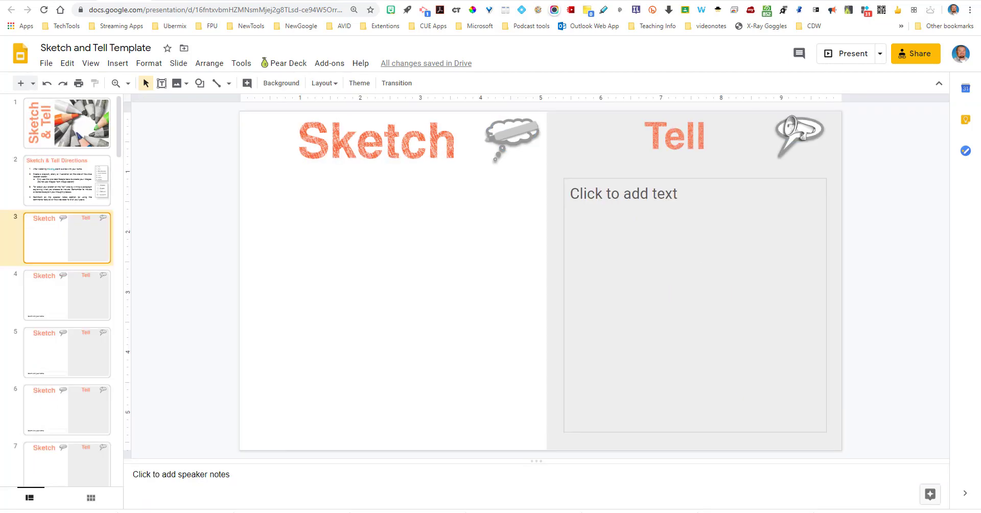
mouse_move(399, 48)
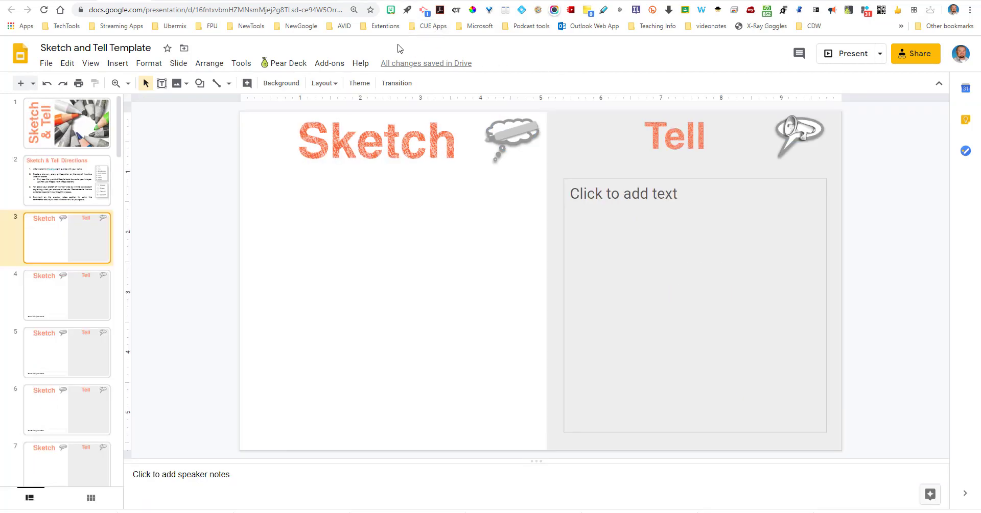
mouse_move(204, 23)
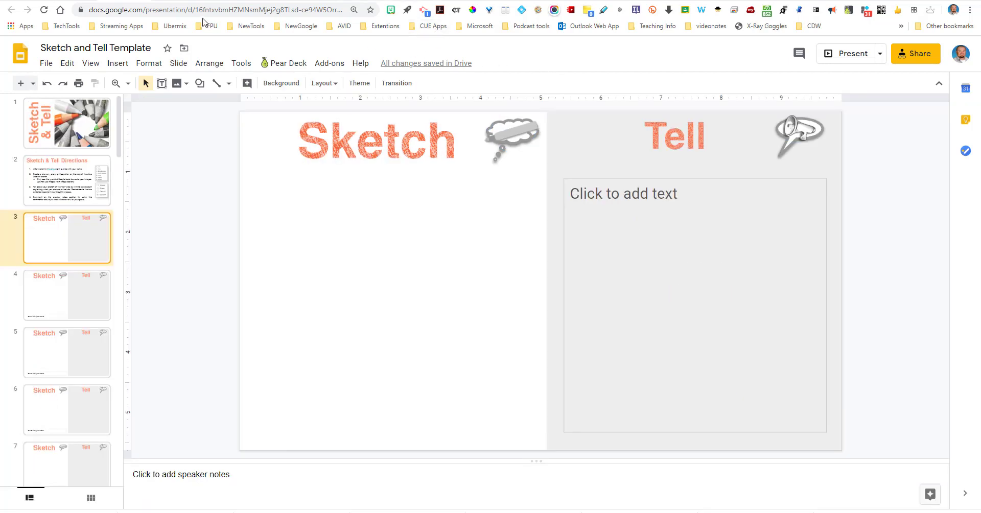
mouse_move(304, 54)
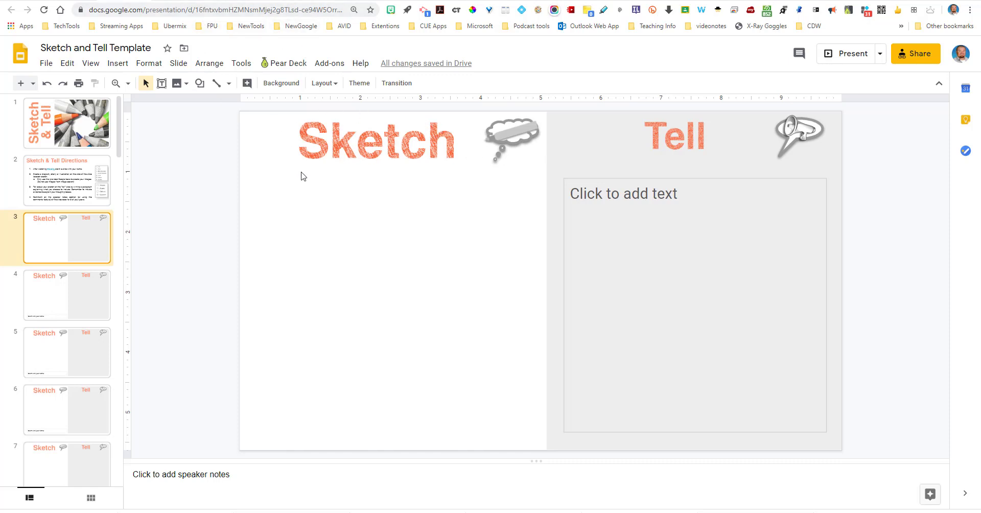
mouse_move(447, 161)
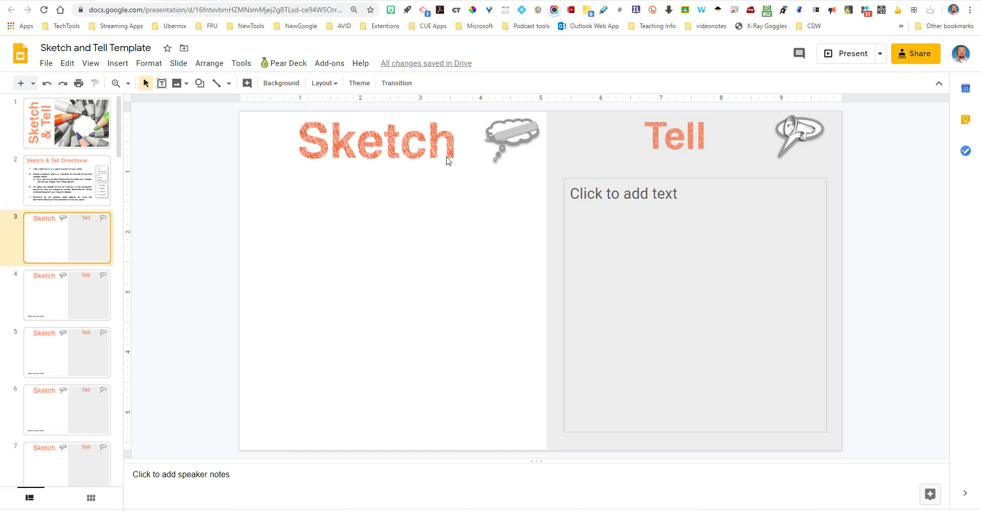
mouse_move(383, 134)
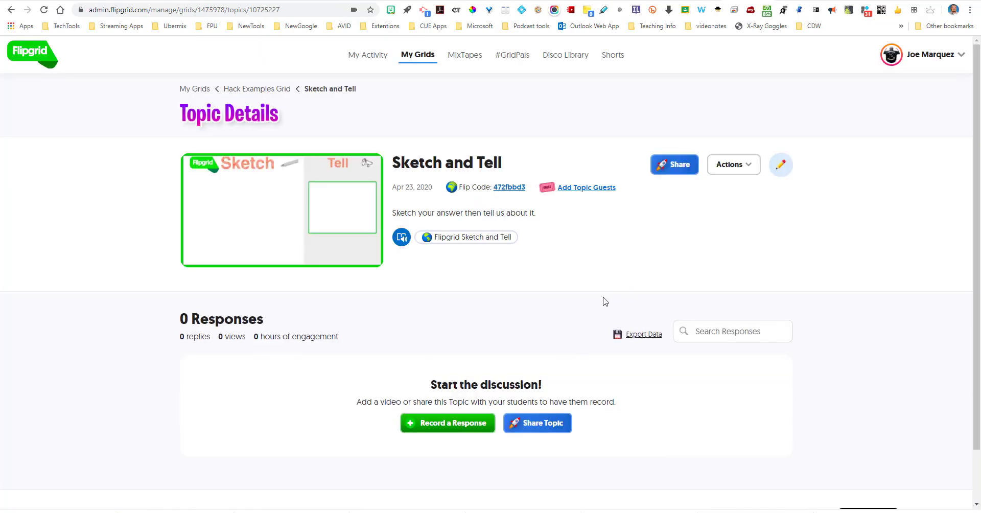
mouse_move(338, 187)
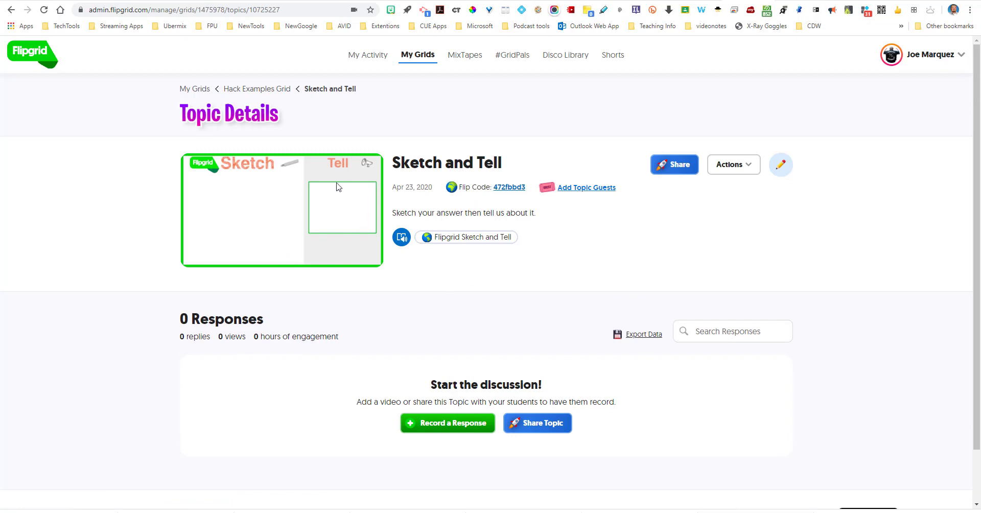
mouse_move(477, 196)
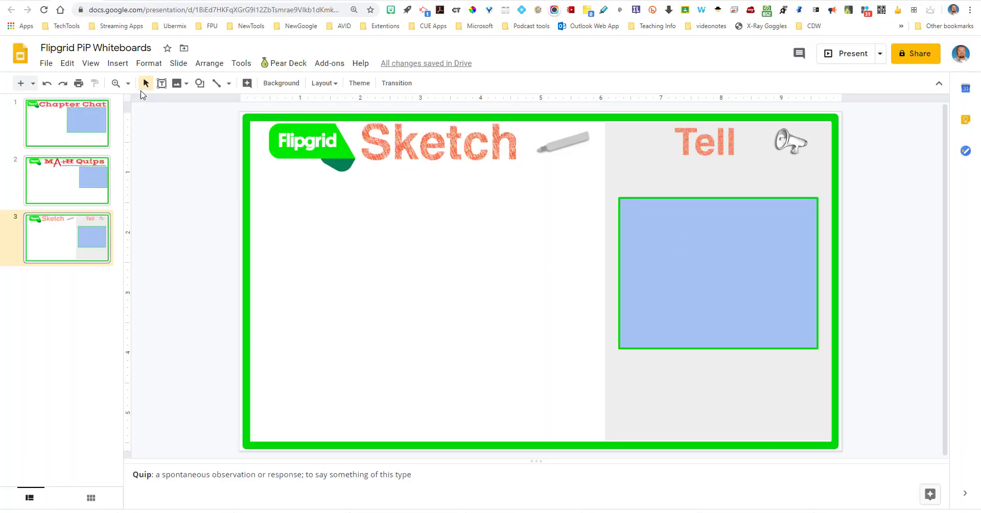
mouse_move(769, 221)
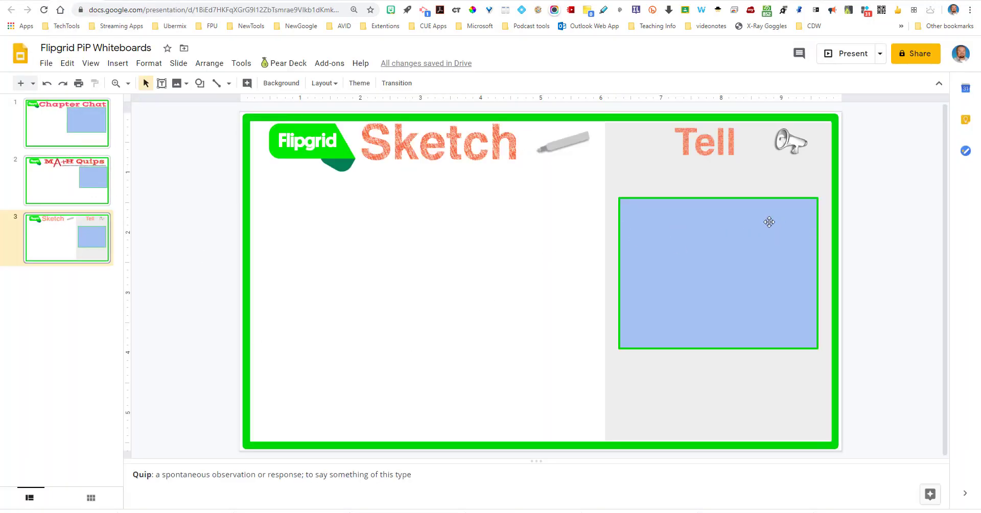
mouse_move(657, 309)
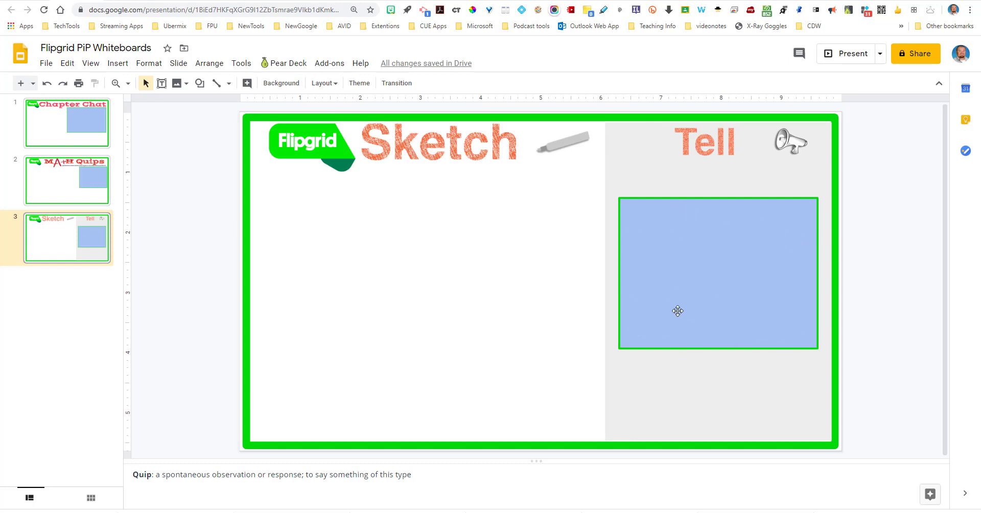
mouse_move(753, 272)
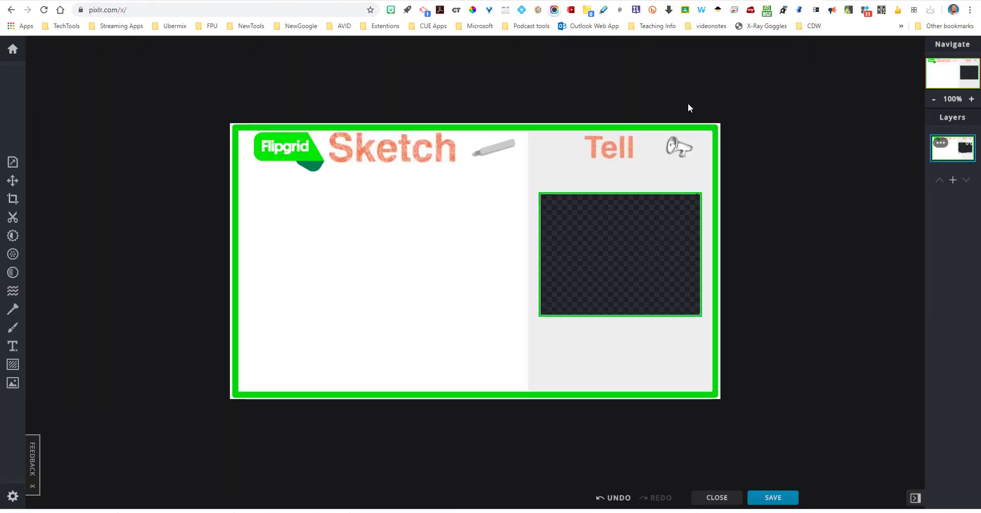
Select Magic Cutout in Pixlr X's Cutout tool with Mode set to Remove.
click(12, 218)
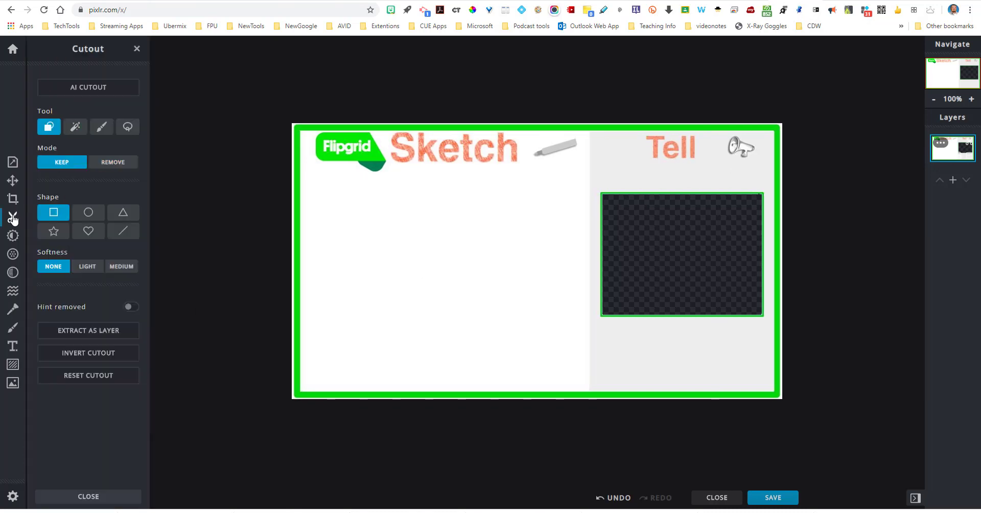
mouse_move(75, 127)
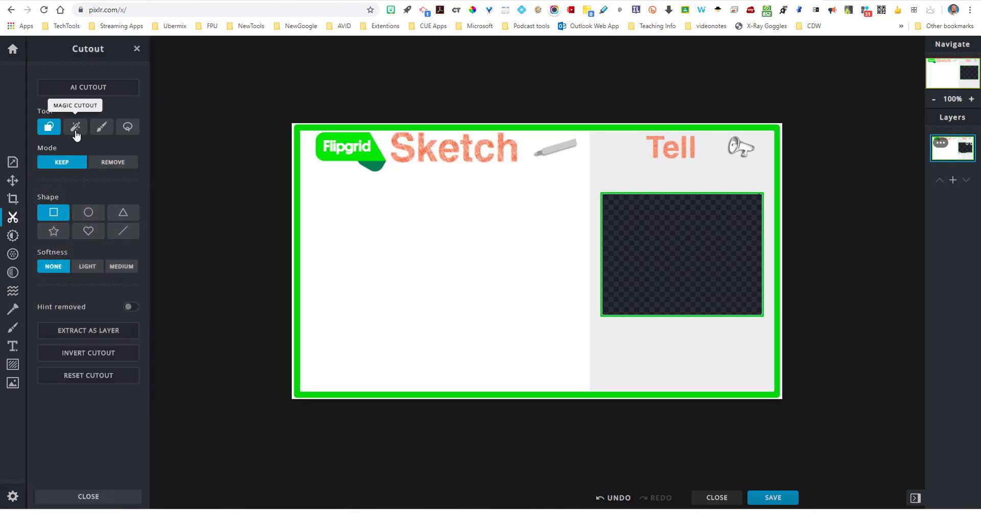
click(75, 127)
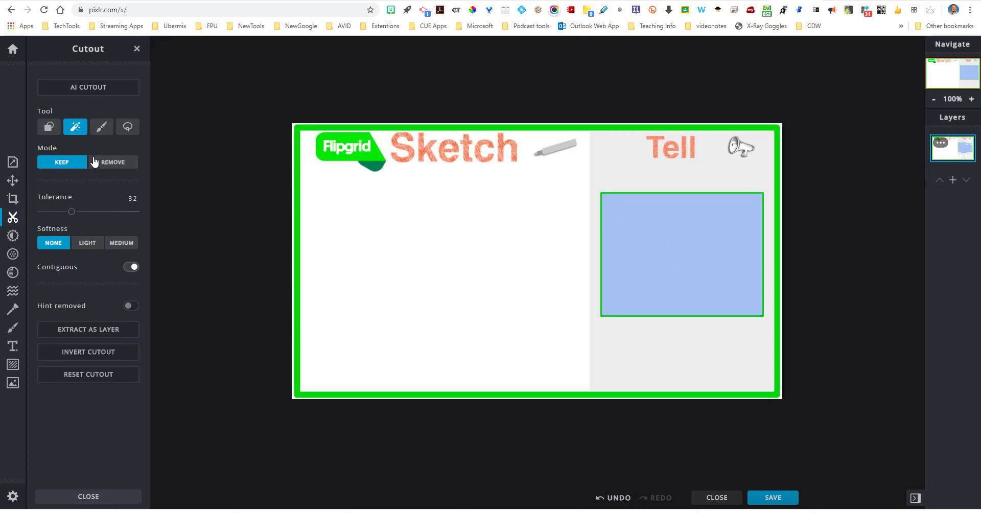
click(114, 162)
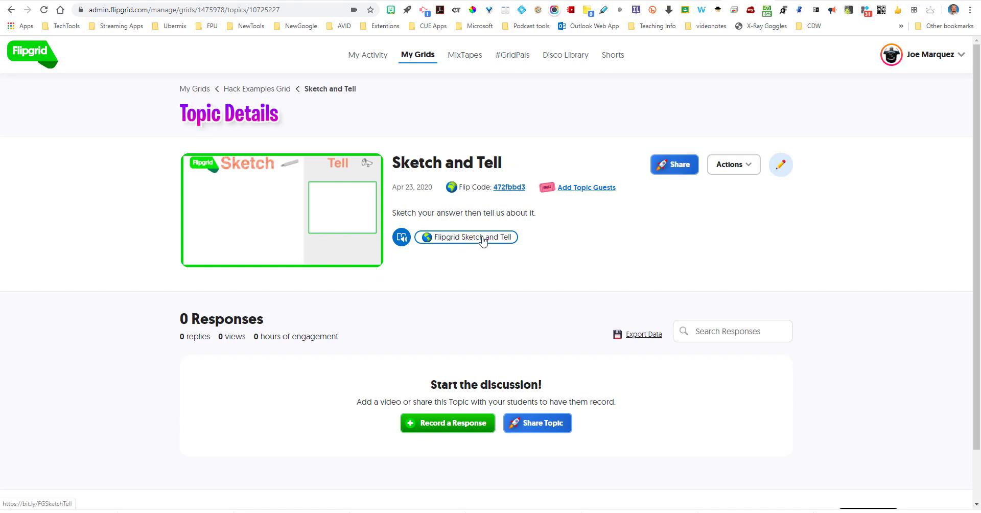
Follow the Flipgrid Sketch and Tell link from Topic Details.
click(281, 210)
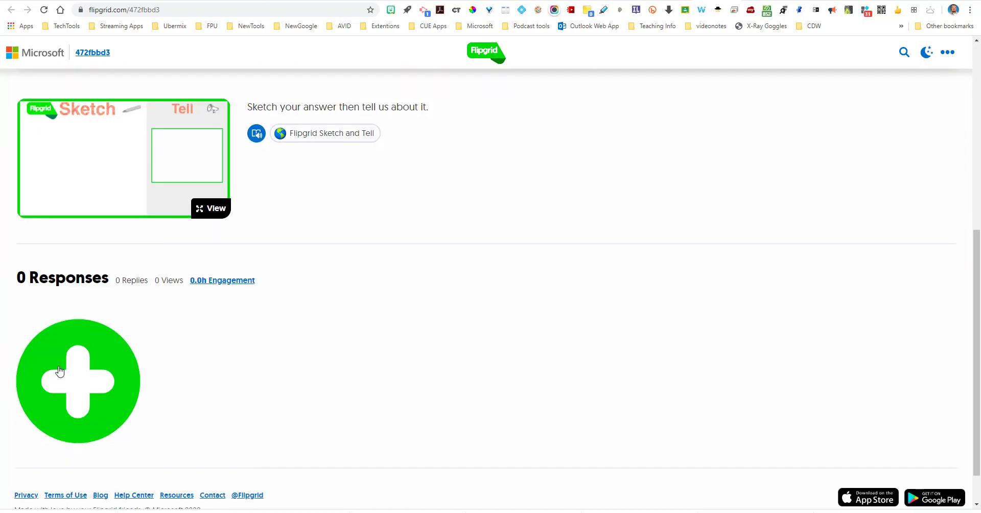
mouse_move(41, 410)
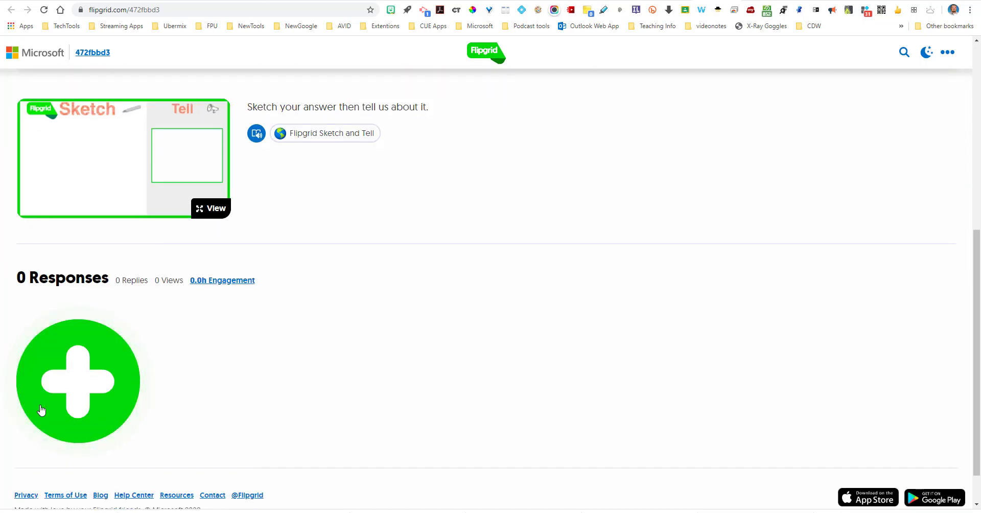
Add 'Flipgrid PiP Whiteboards (1)' as a photo sticker over the camera and start recording.
click(77, 380)
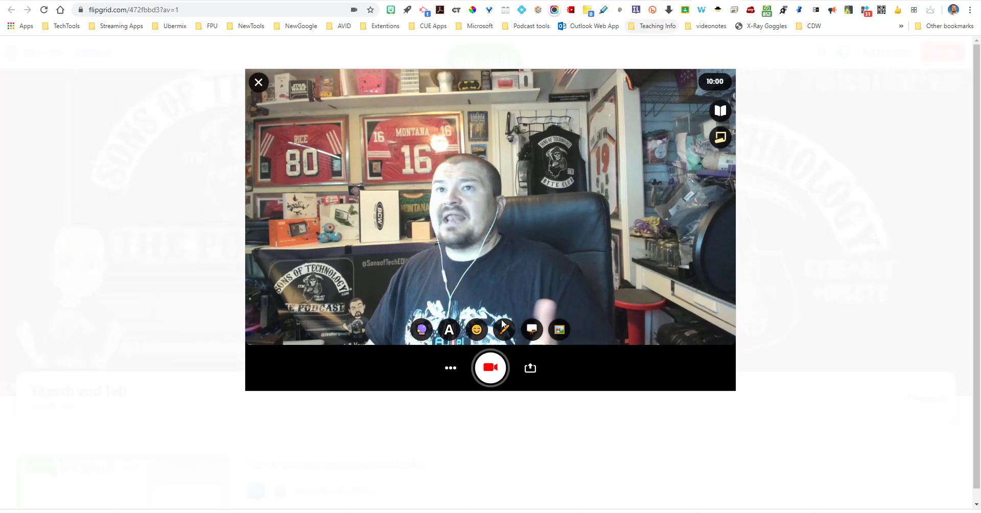
mouse_move(558, 330)
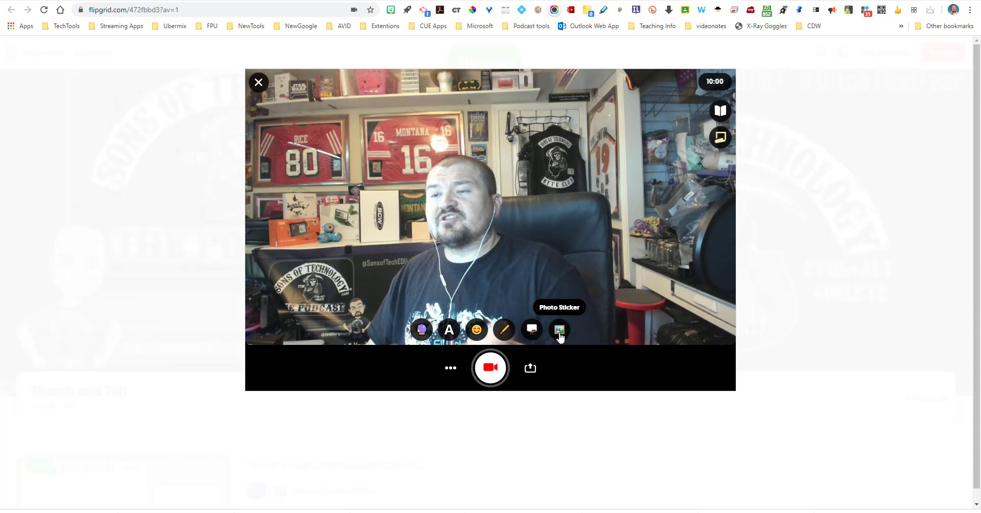
click(558, 330)
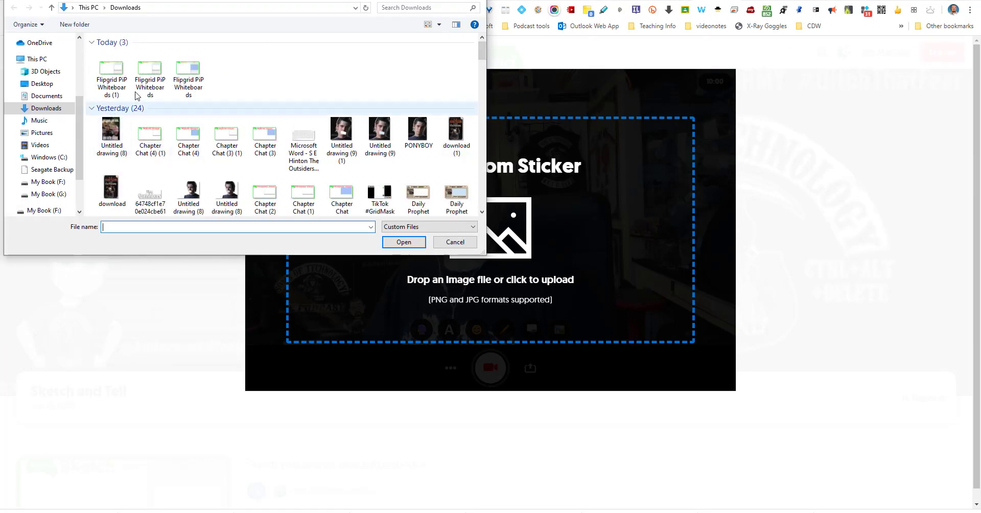
click(112, 72)
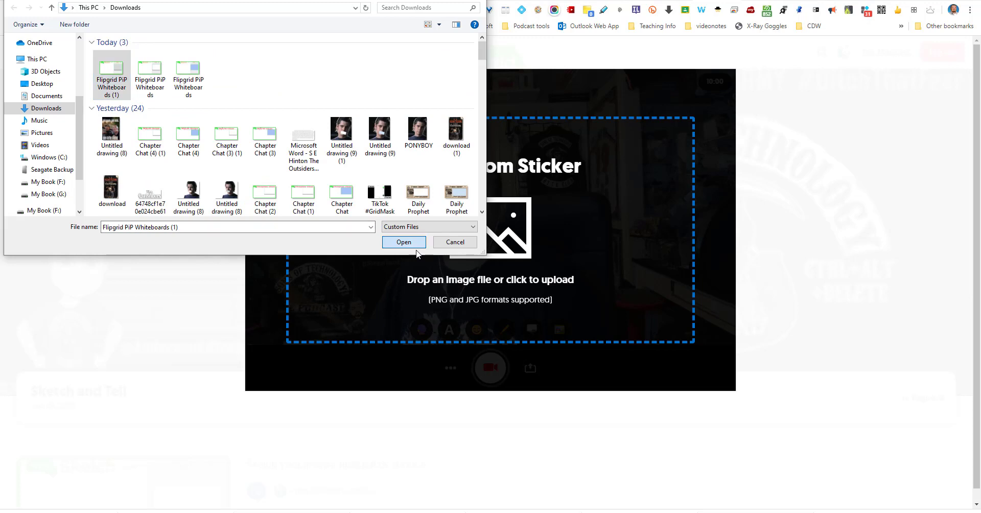
click(404, 242)
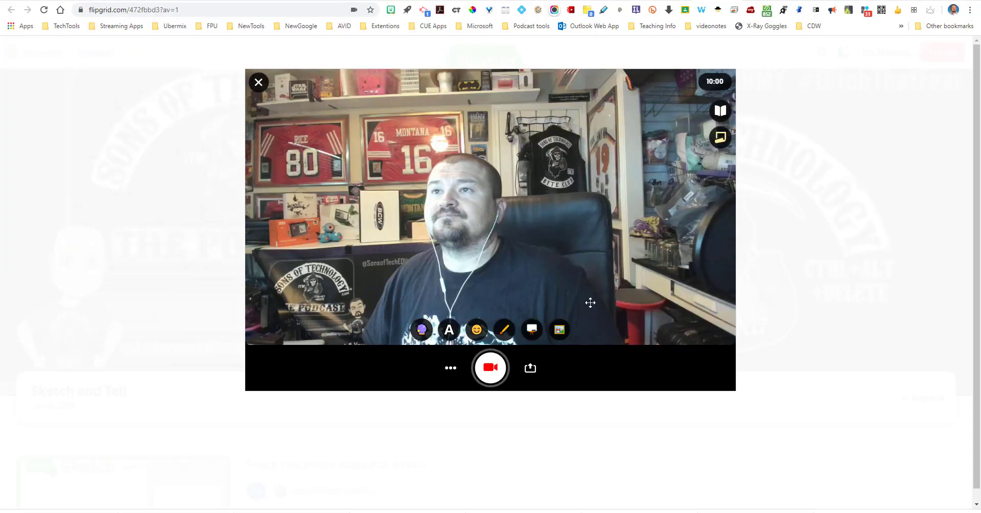
click(558, 330)
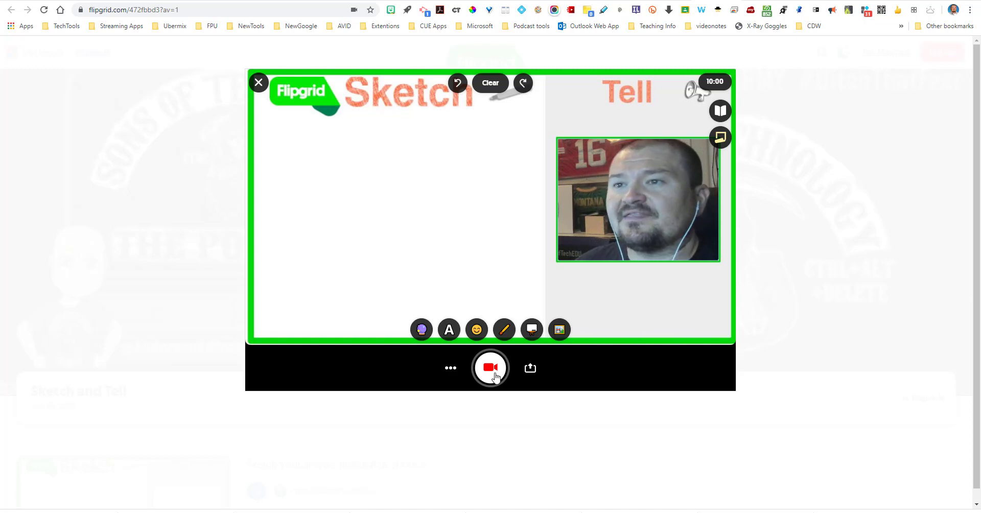
click(491, 368)
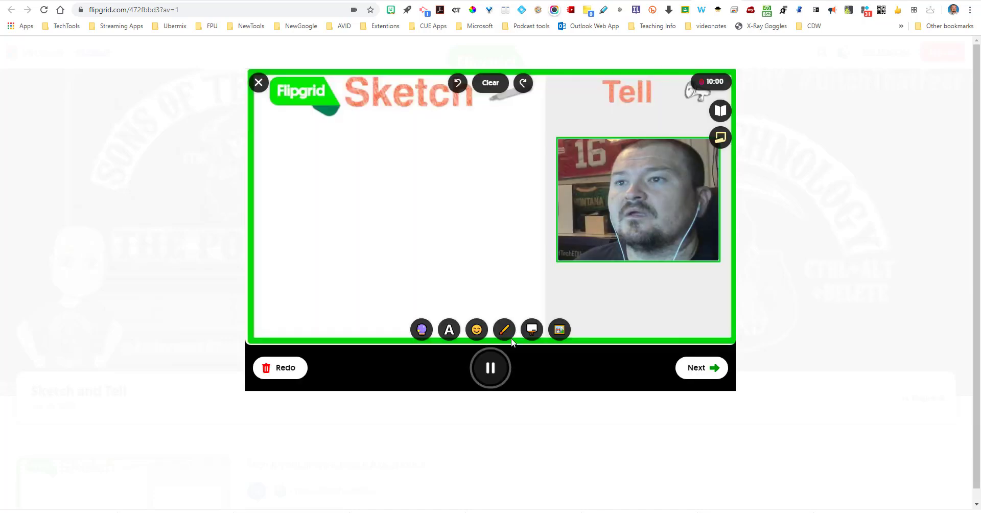
Draw a red figure on the whiteboard with the pen tool while recording.
click(505, 330)
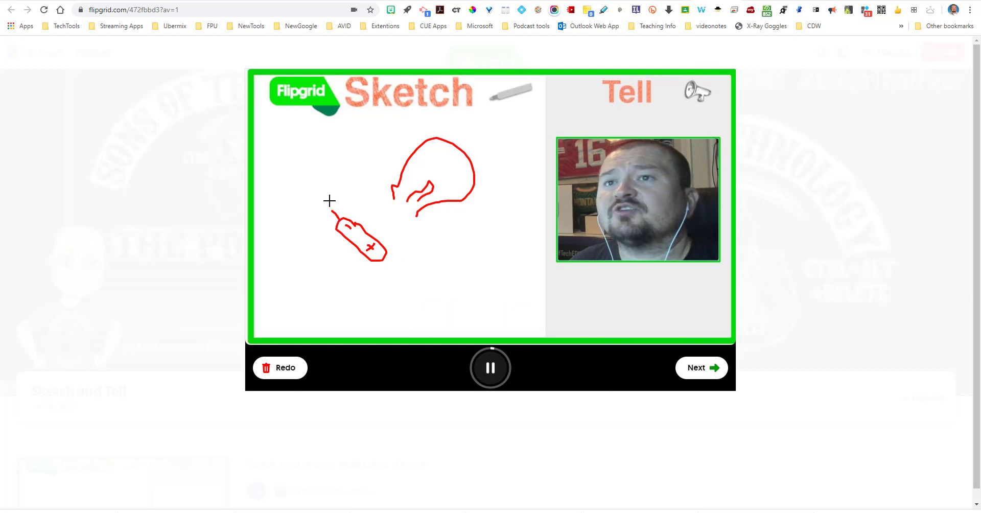
drag(330, 201, 415, 198)
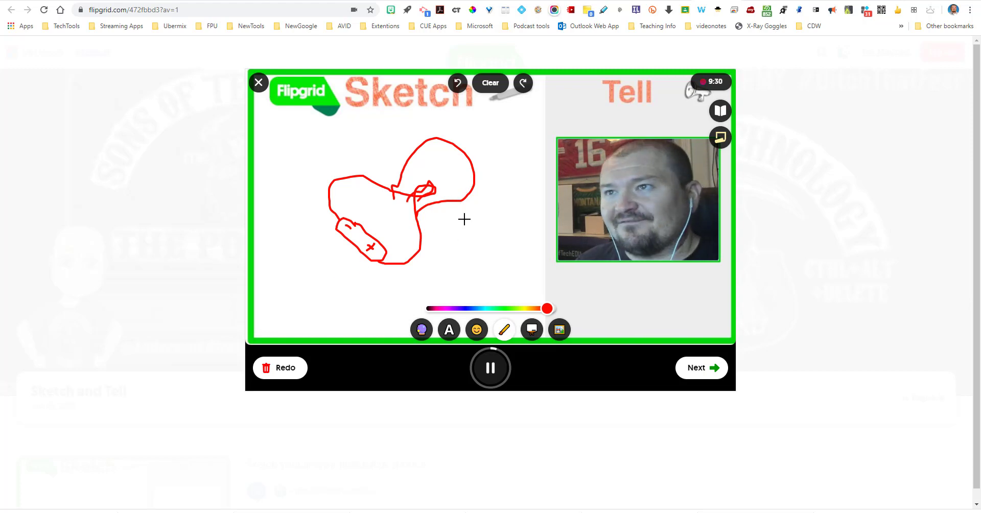
click(490, 367)
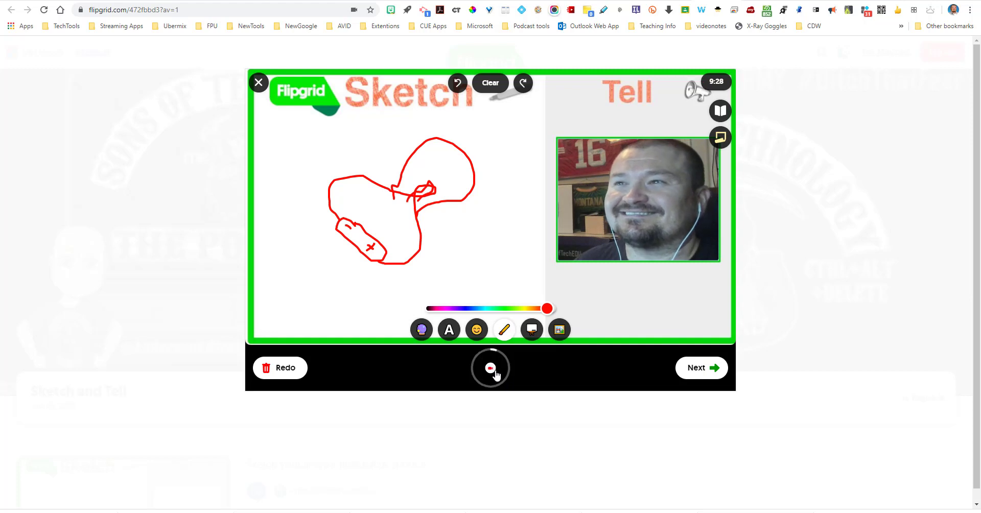
Stop recording and pick the red-sketch video frame as the selfie thumbnail.
click(491, 368)
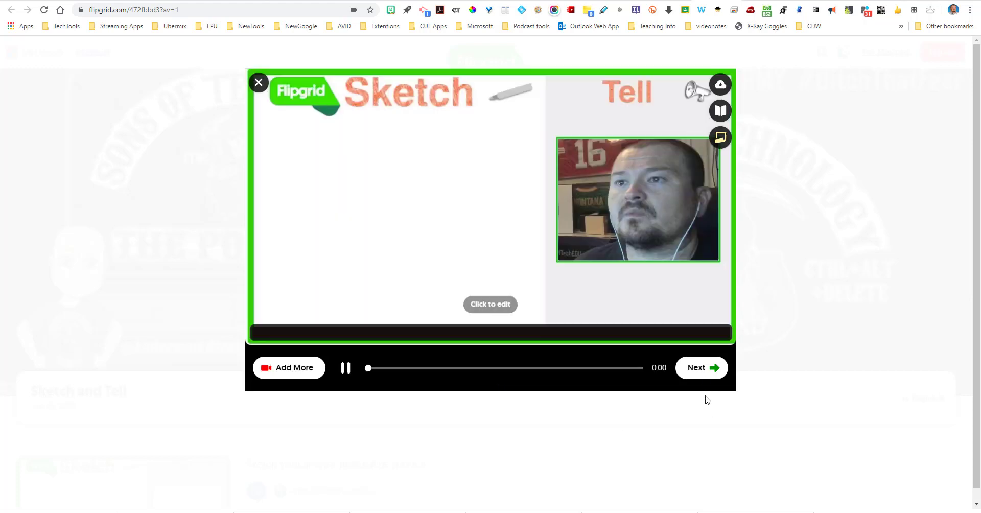
click(345, 368)
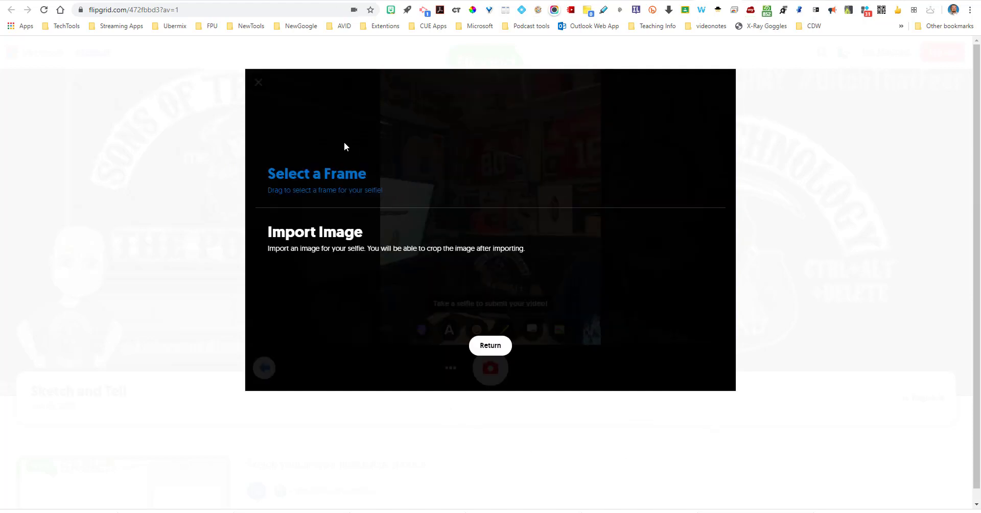
click(490, 345)
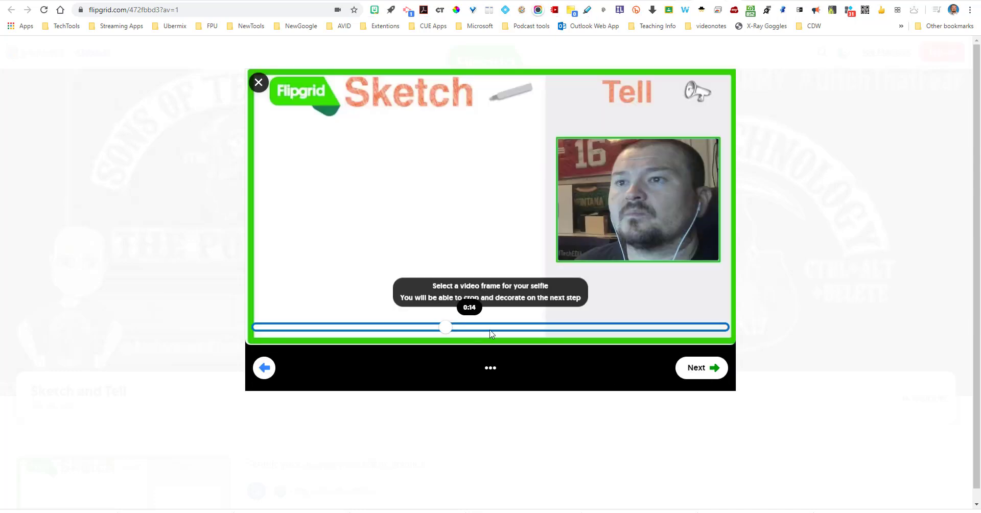
drag(446, 326, 637, 326)
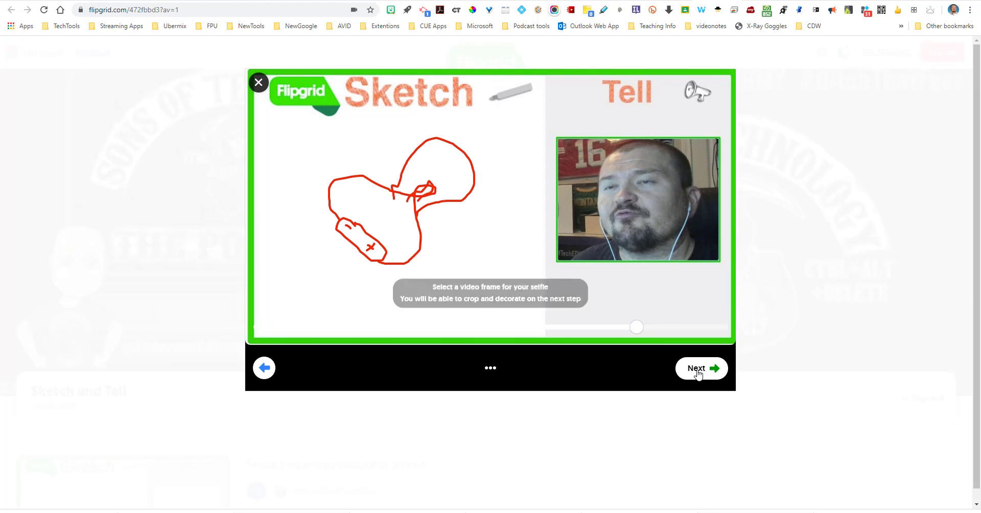
click(700, 368)
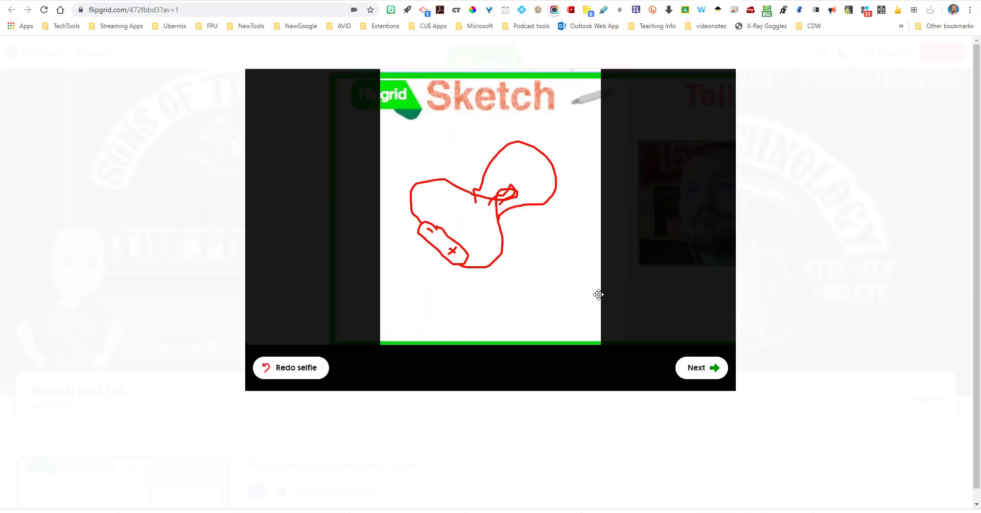
click(700, 367)
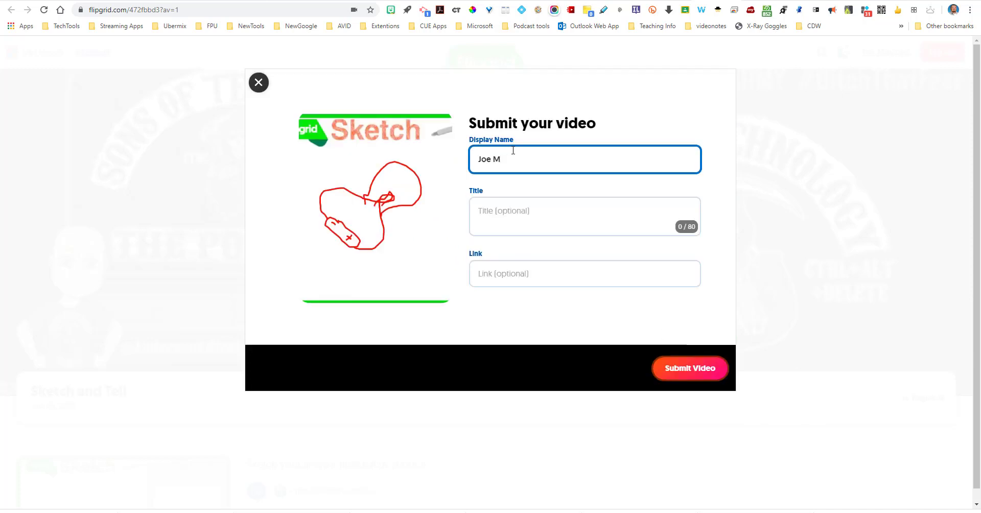
Submit the Sketch and Tell video without a title and complete the confirmation.
click(584, 216)
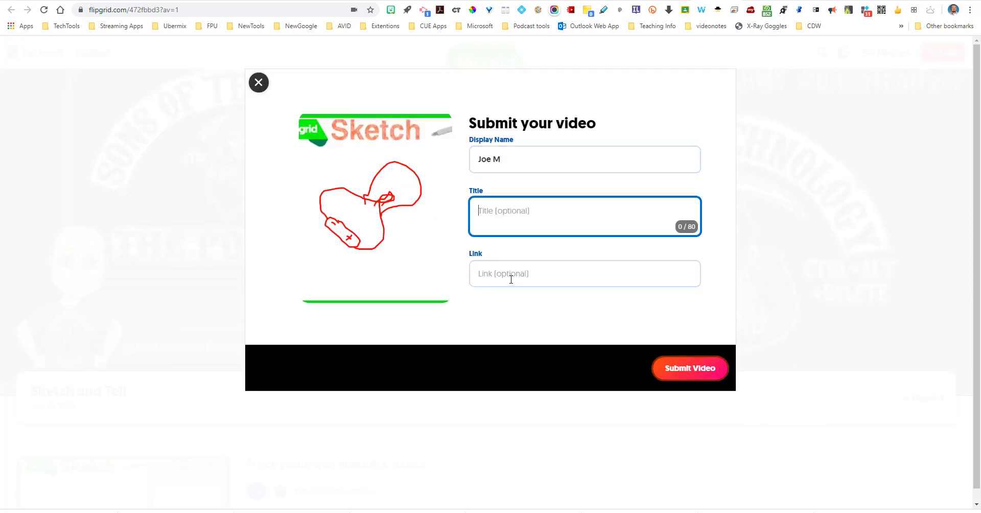
click(689, 368)
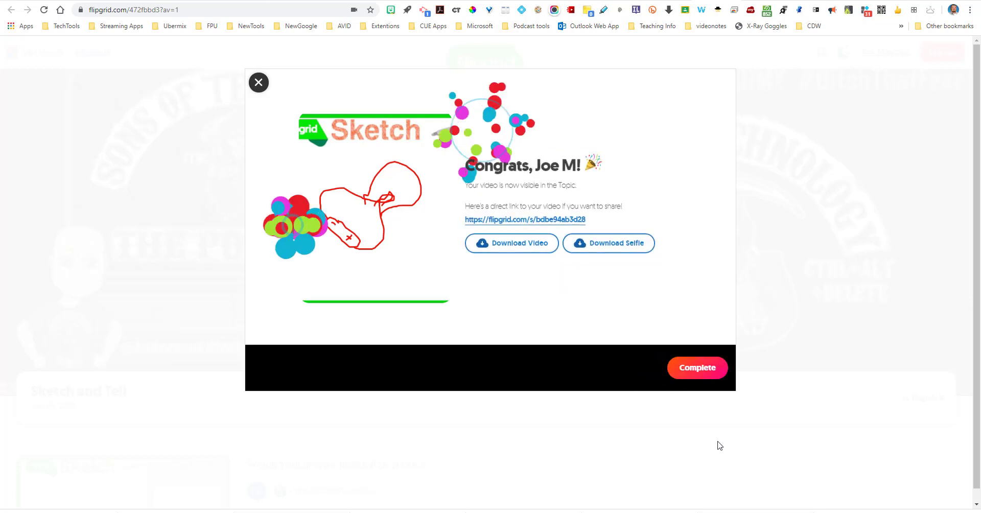
click(697, 367)
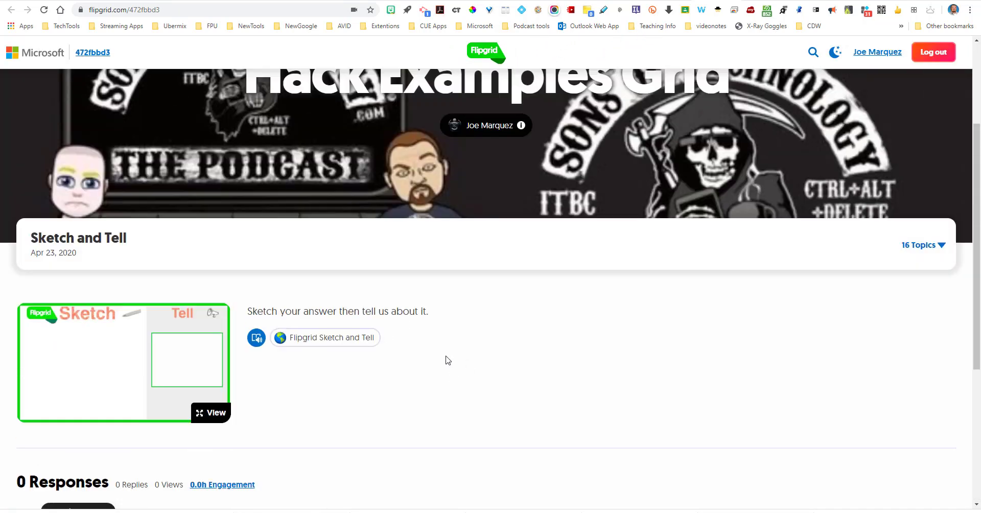
Open the Math Quips topic from the Hack Examples Grid breadcrumb topic list.
scroll(down, 3)
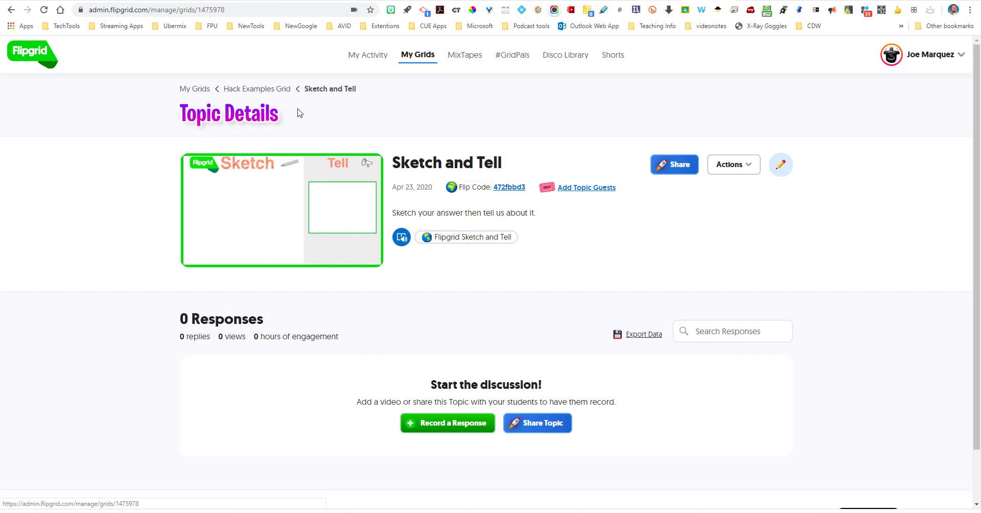
click(256, 89)
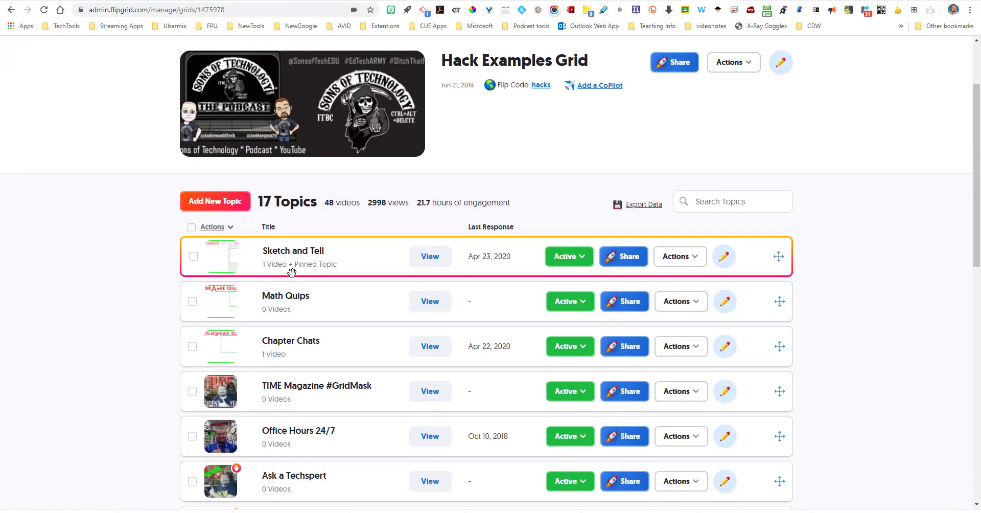
click(429, 256)
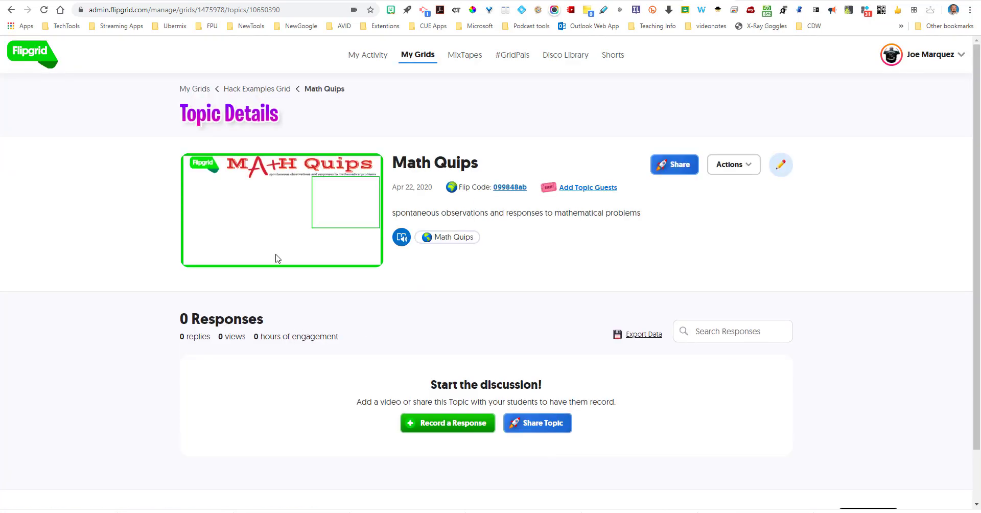
mouse_move(281, 190)
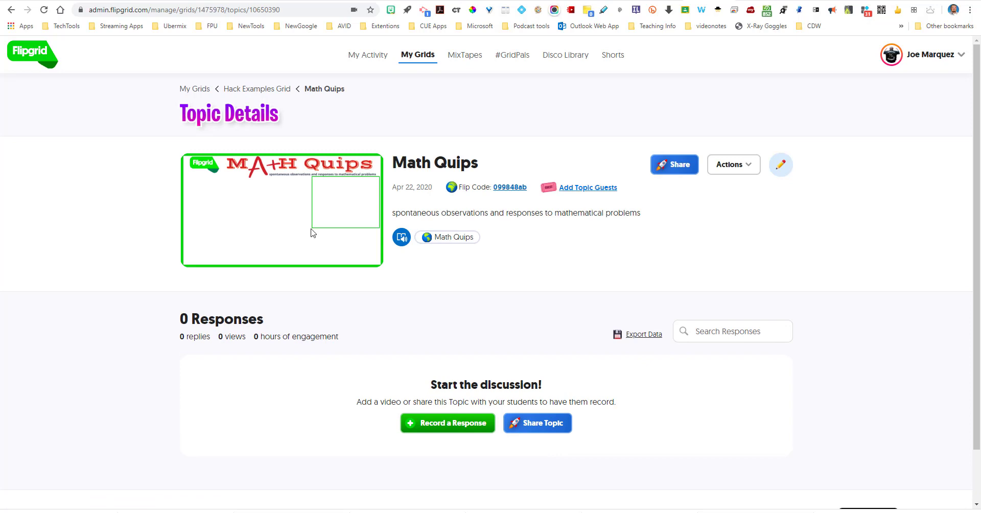
mouse_move(452, 237)
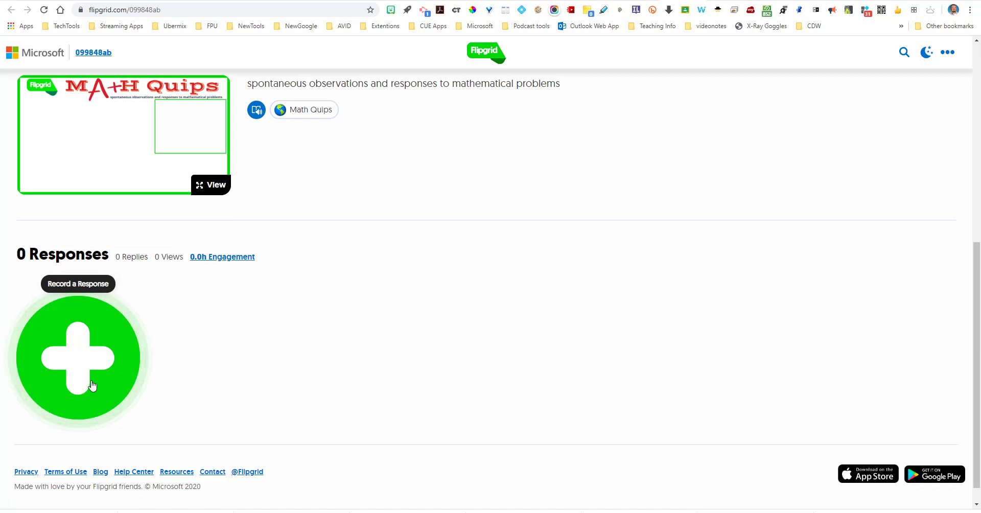
Start a Math Quips response and upload the Math Quips whiteboard image as a custom sticker.
click(78, 358)
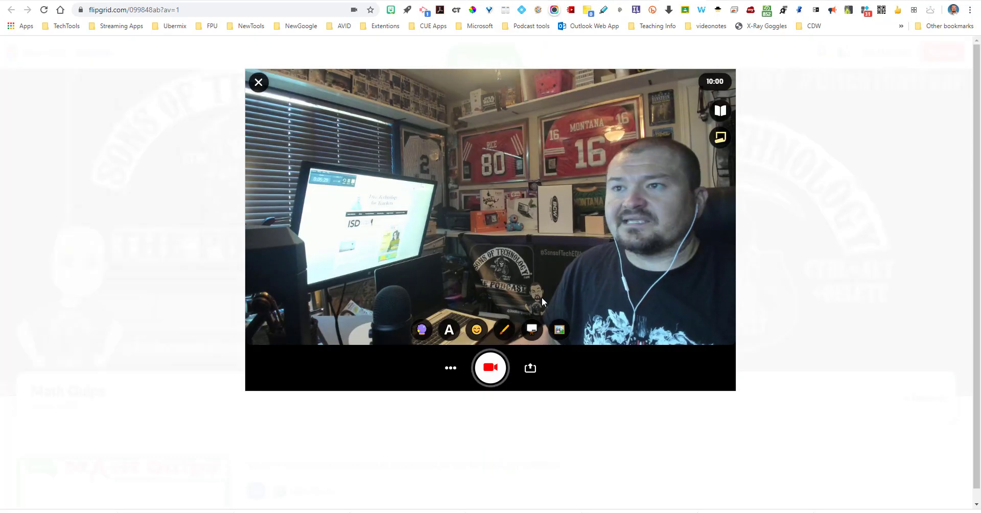
click(558, 329)
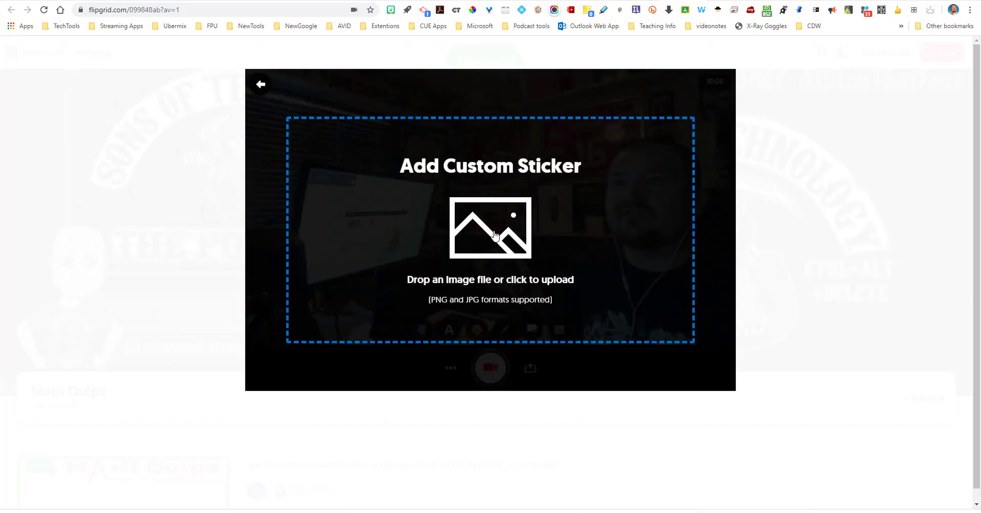
click(490, 227)
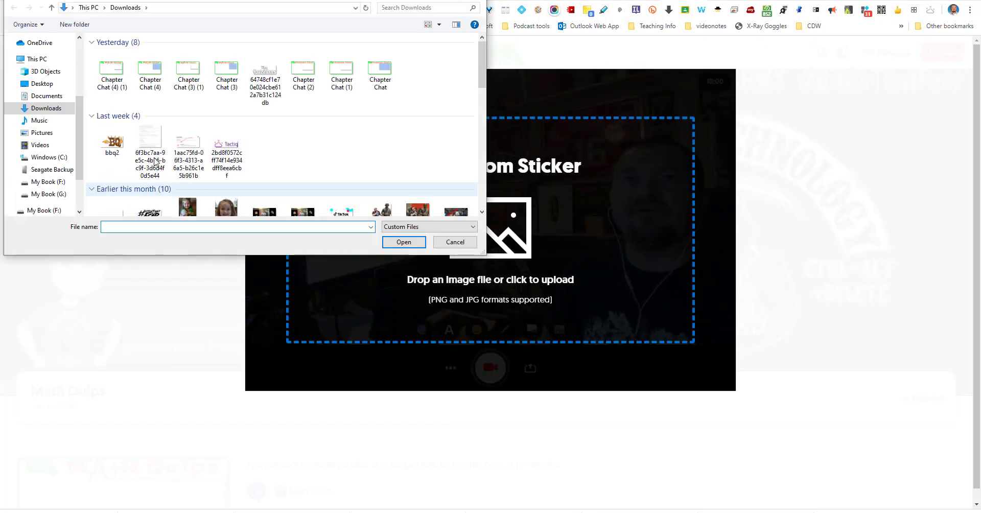
click(112, 72)
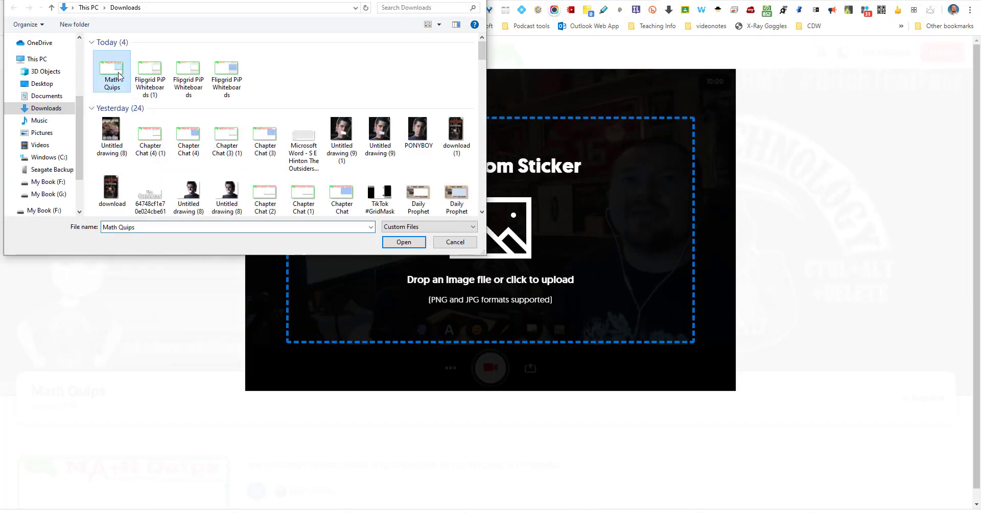
click(404, 242)
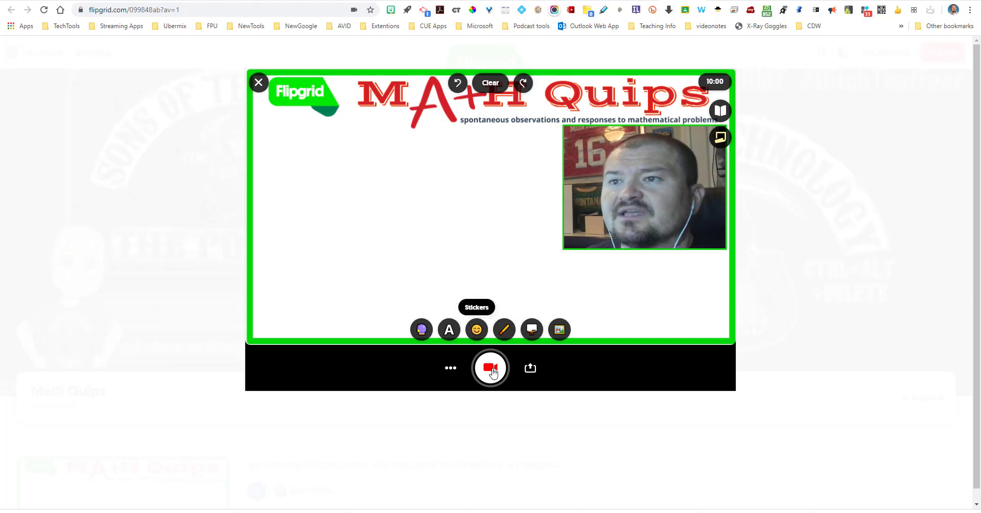
Record the Math Quips response while drawing the red math working on the whiteboard.
click(491, 368)
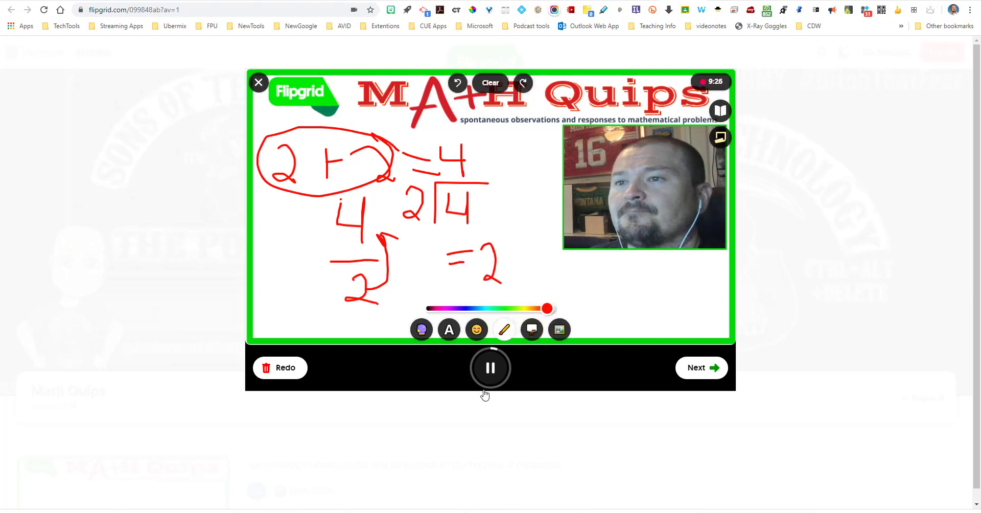
Stop recording, use a video frame as the selfie, and submit the Math Quips response.
click(490, 368)
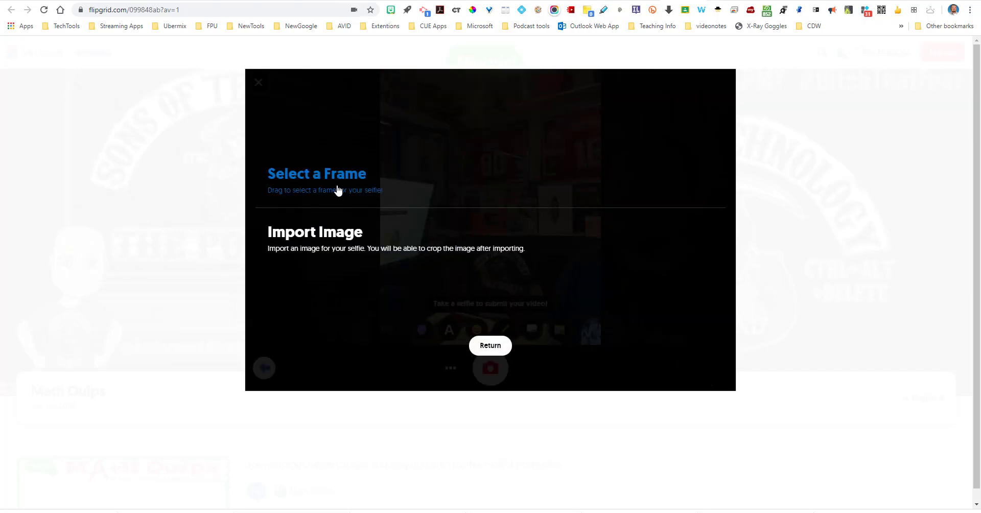
click(490, 368)
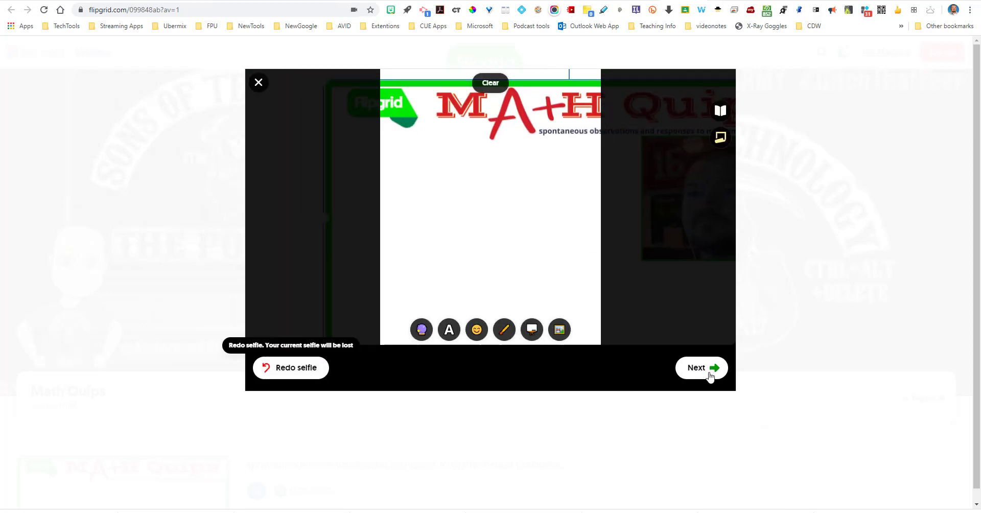
click(700, 367)
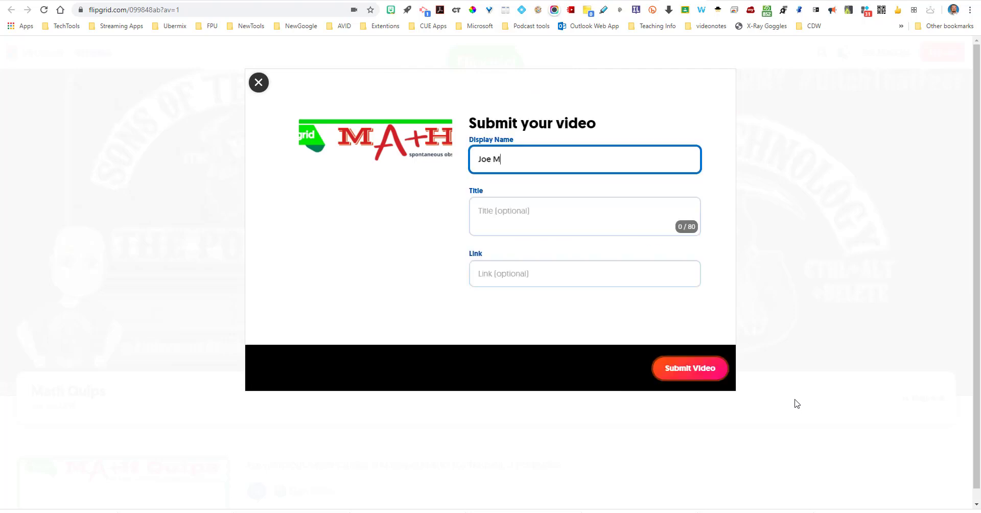
click(689, 367)
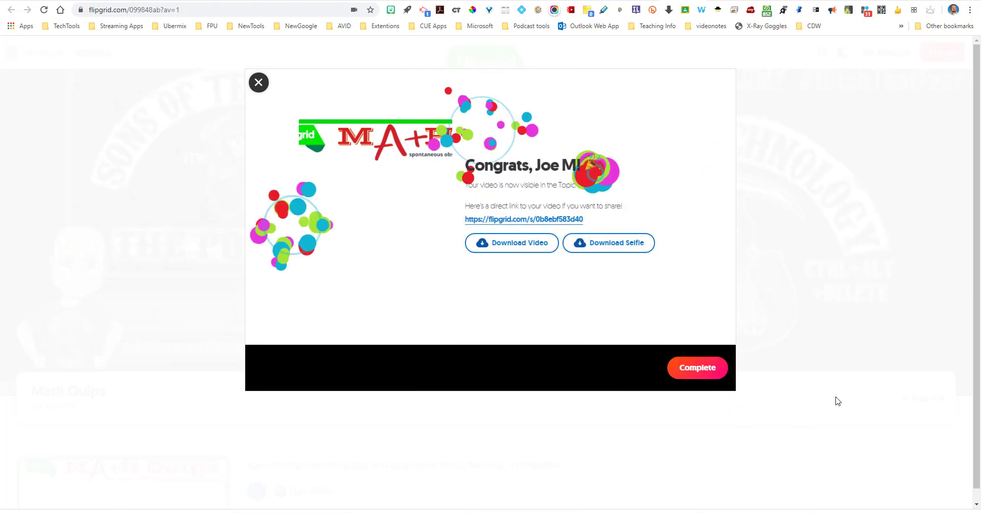
click(697, 367)
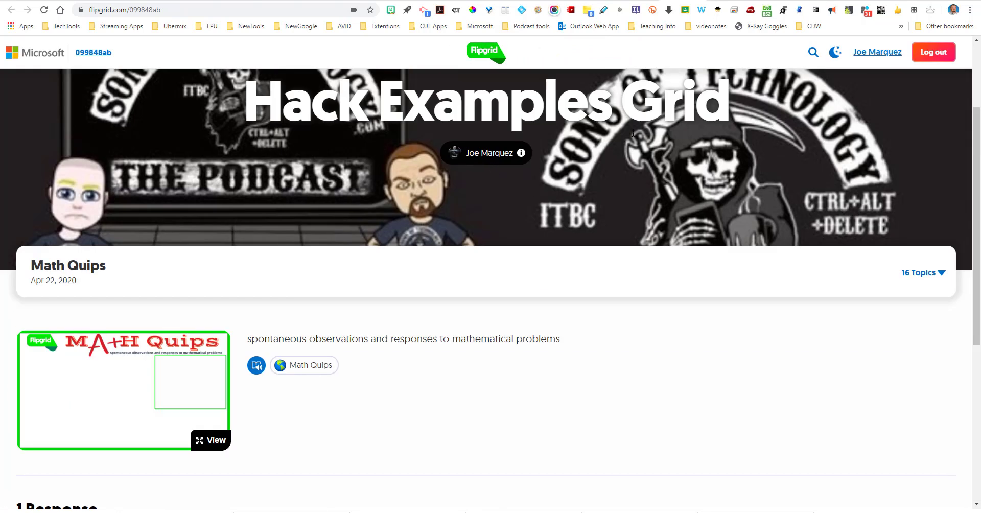
mouse_move(660, 66)
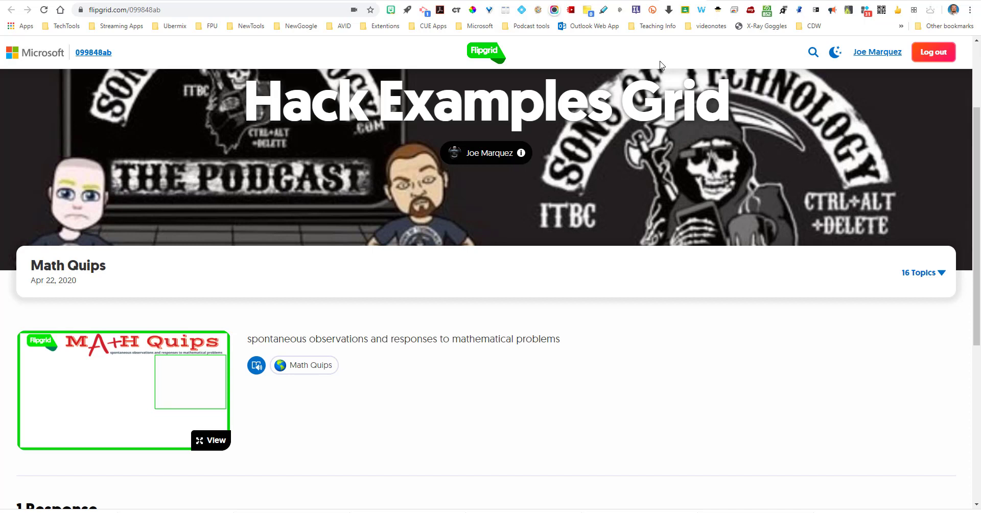
Go from the grid's topics list to the Chapter Chats topic details page.
click(216, 440)
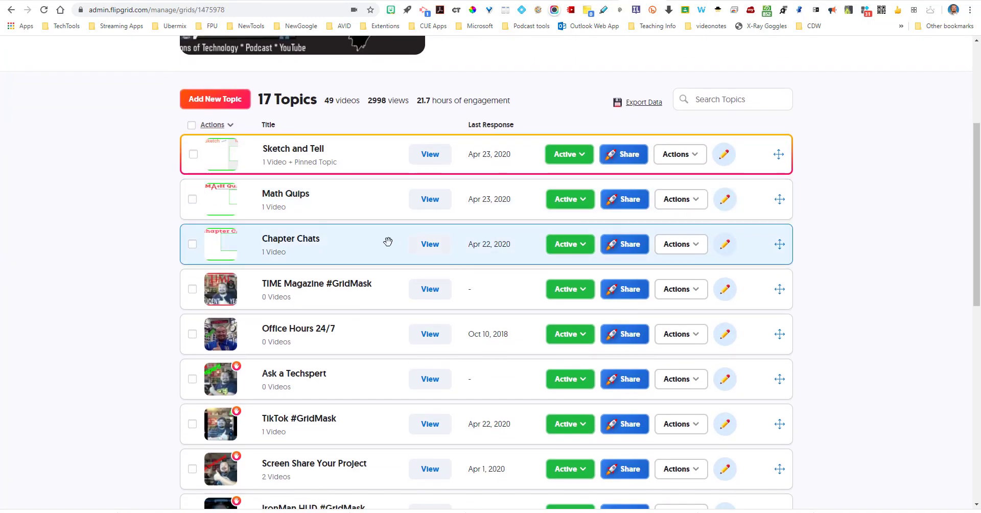
click(290, 238)
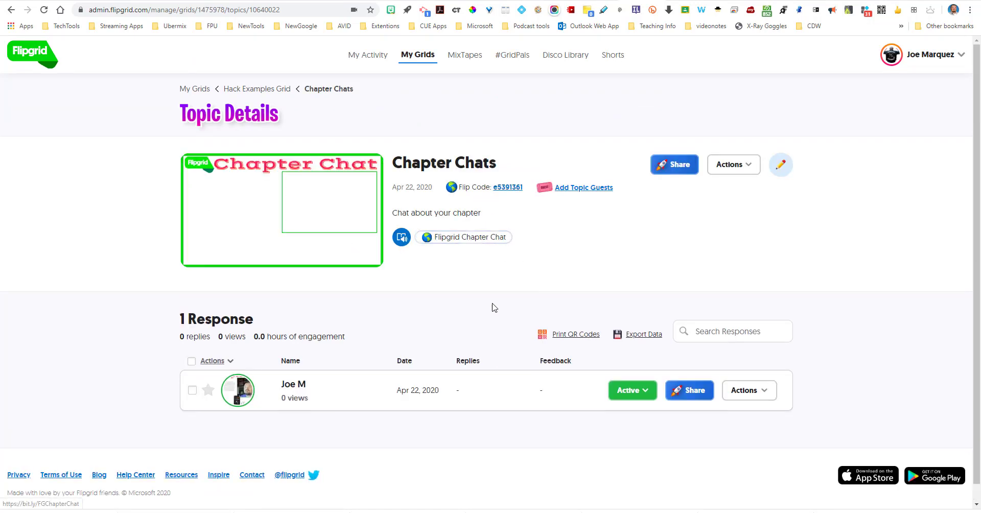
mouse_move(561, 240)
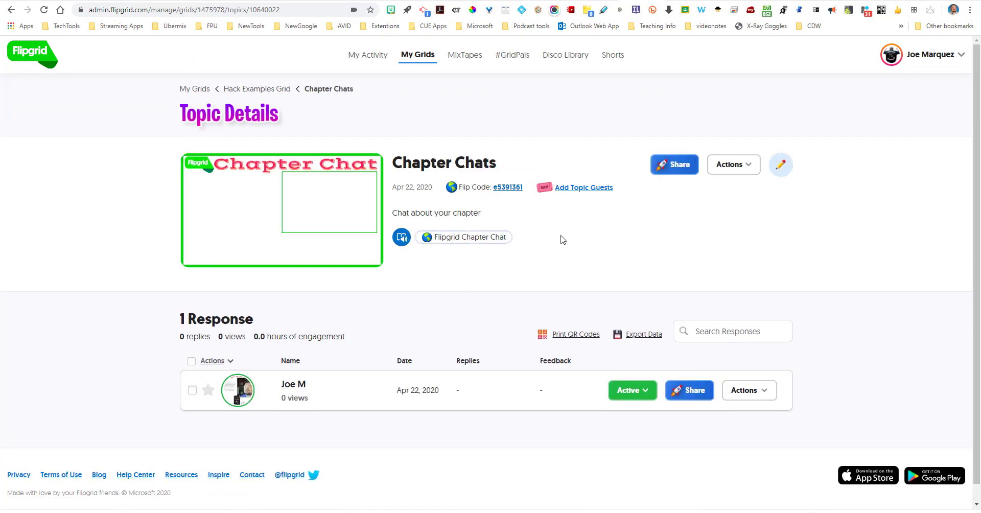
mouse_move(312, 137)
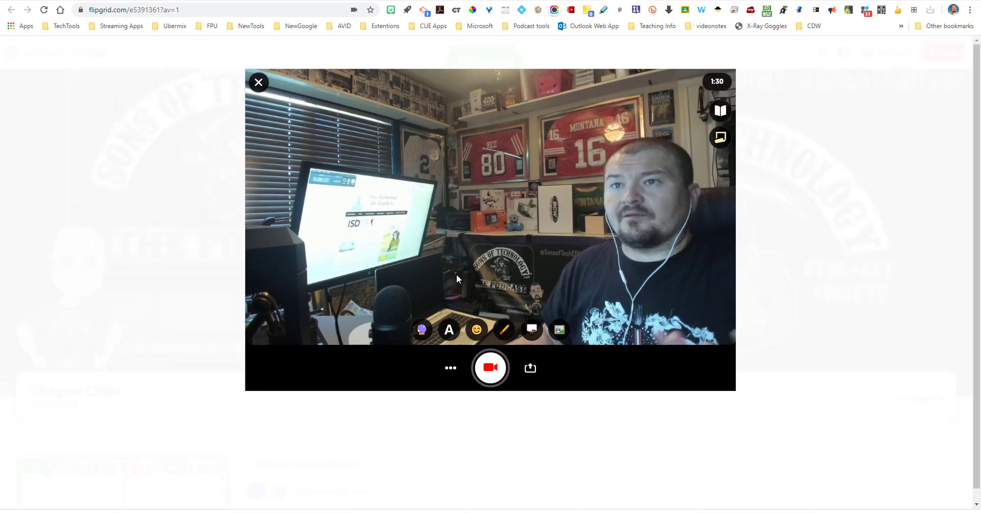
Upload the Chapter Chat whiteboard image as a custom sticker over the webcam.
click(558, 329)
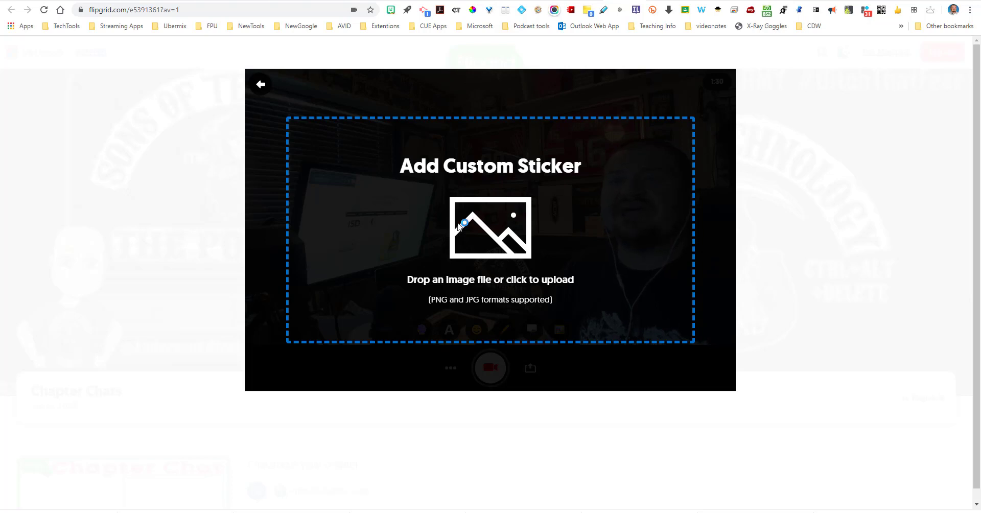
click(490, 229)
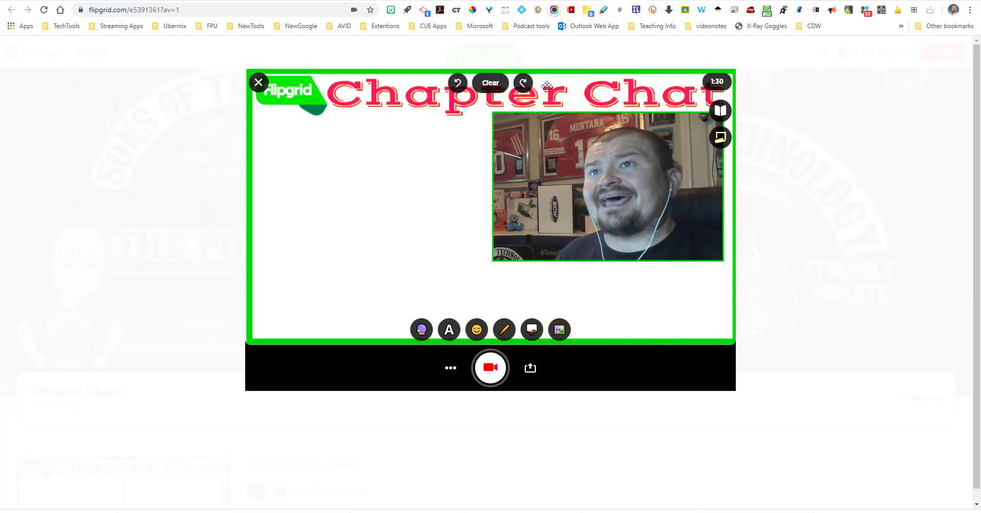
mouse_move(545, 350)
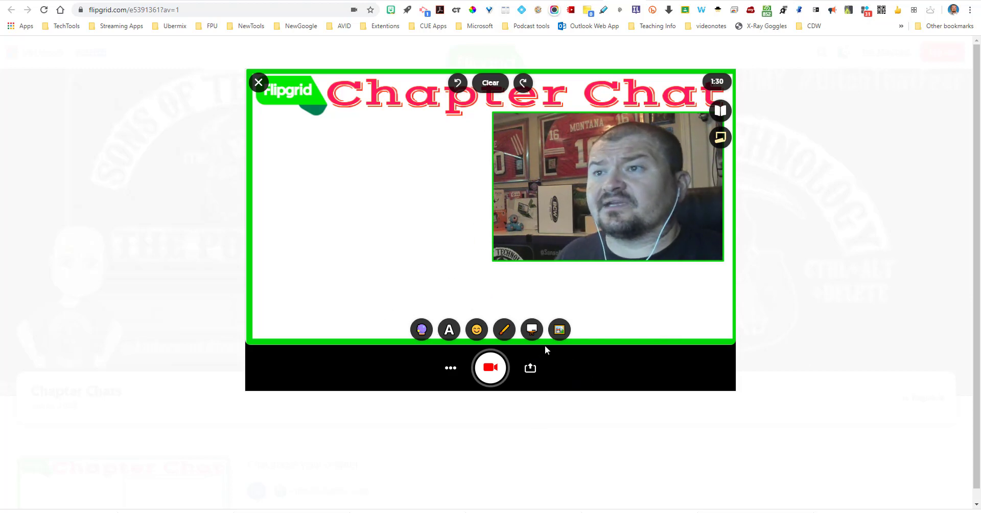
click(558, 329)
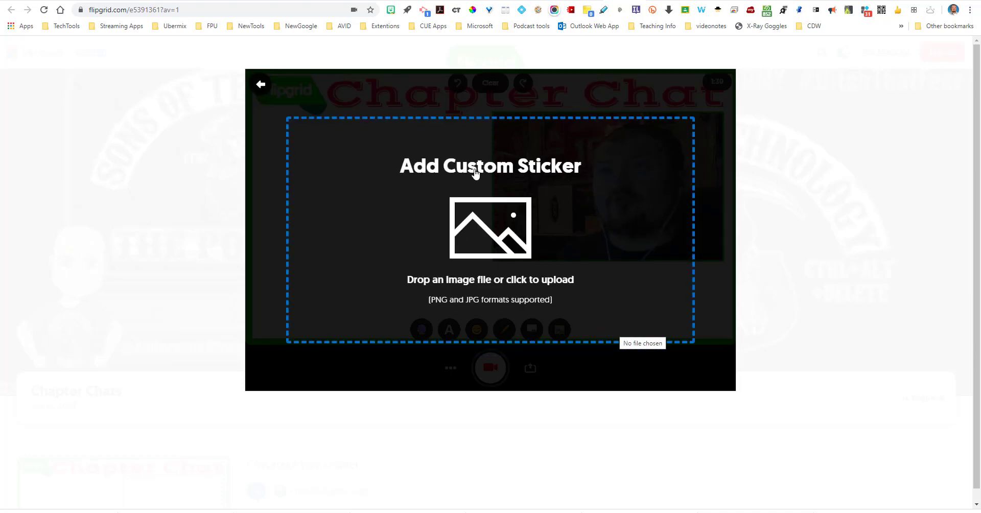
mouse_move(493, 177)
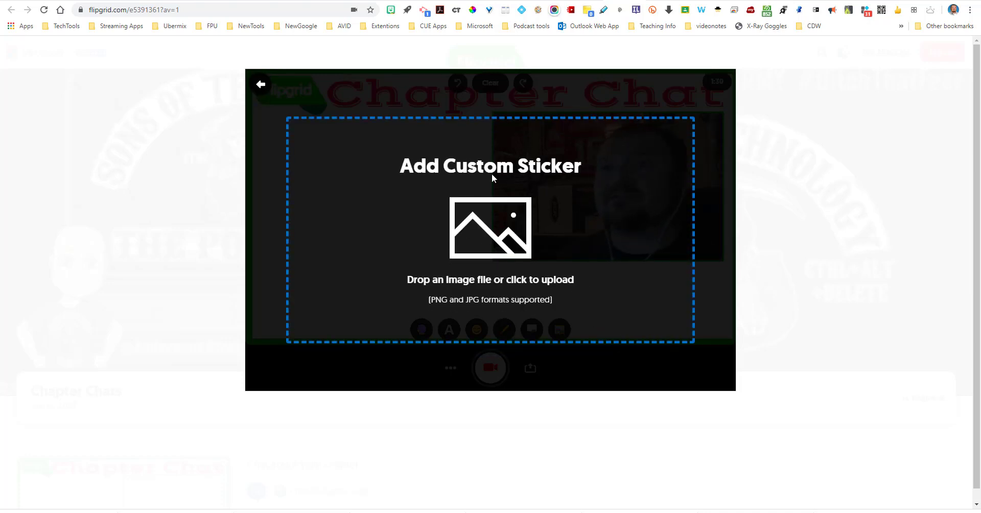
Upload The Outsiders title image and the Hinton book cover as custom stickers.
click(490, 227)
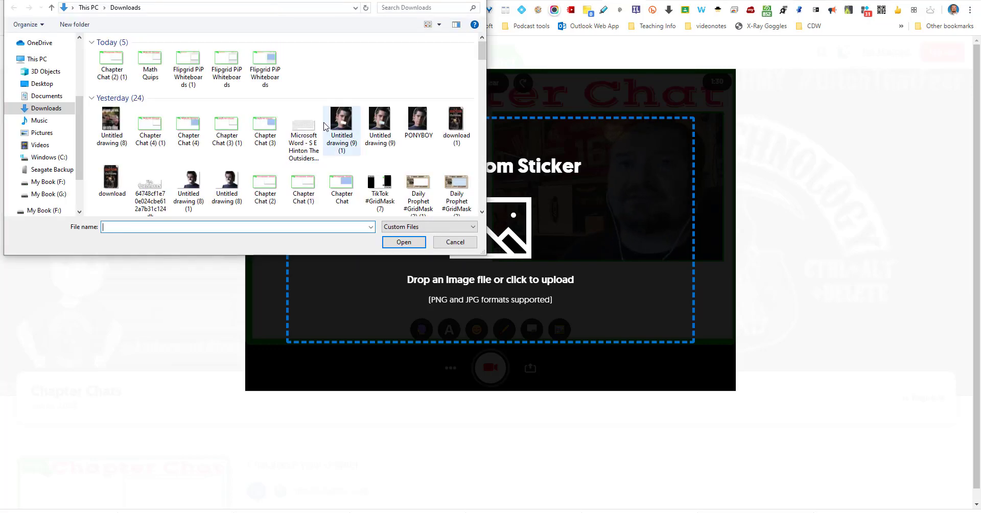
click(150, 182)
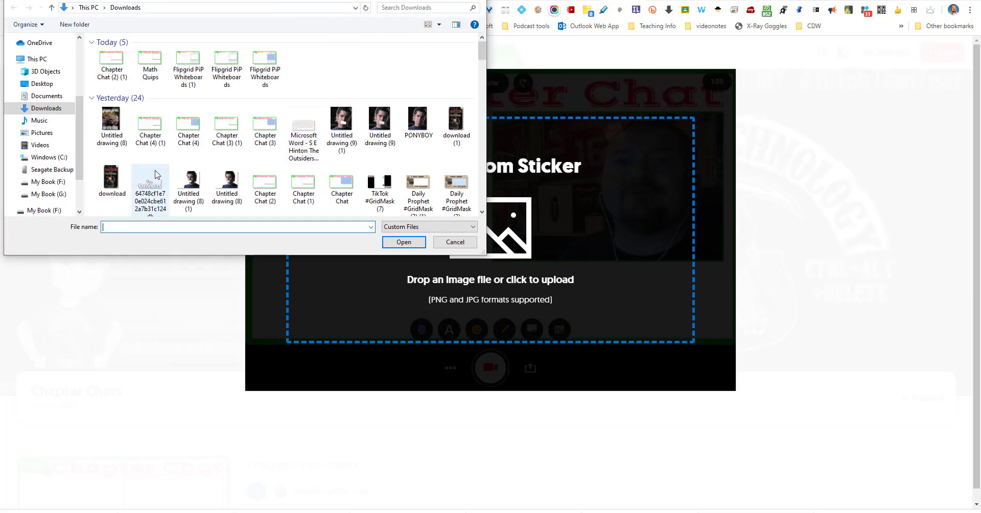
click(454, 242)
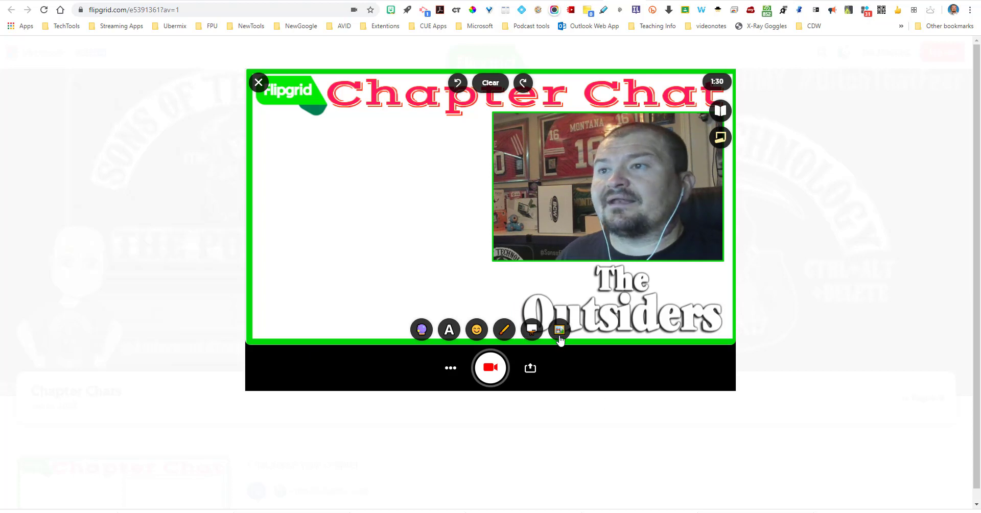
click(558, 329)
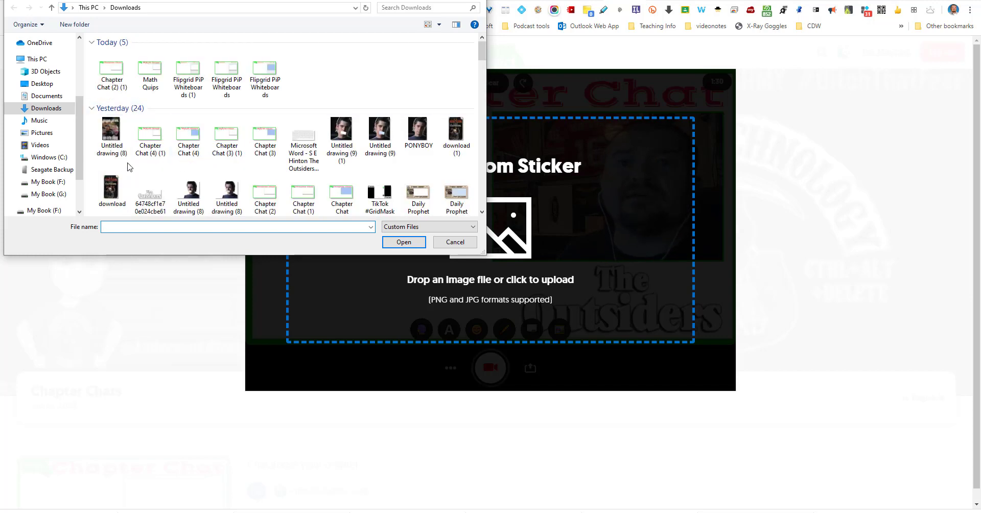
click(455, 242)
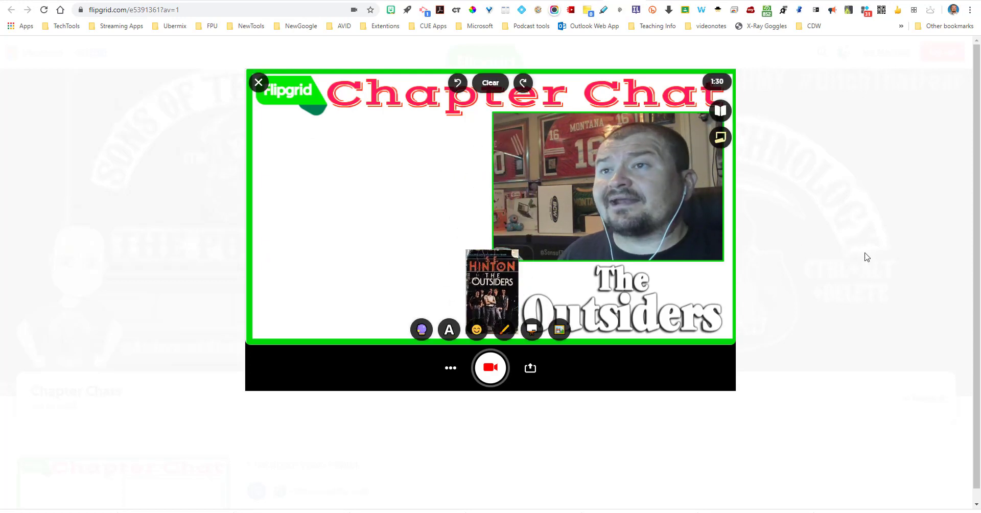
mouse_move(855, 228)
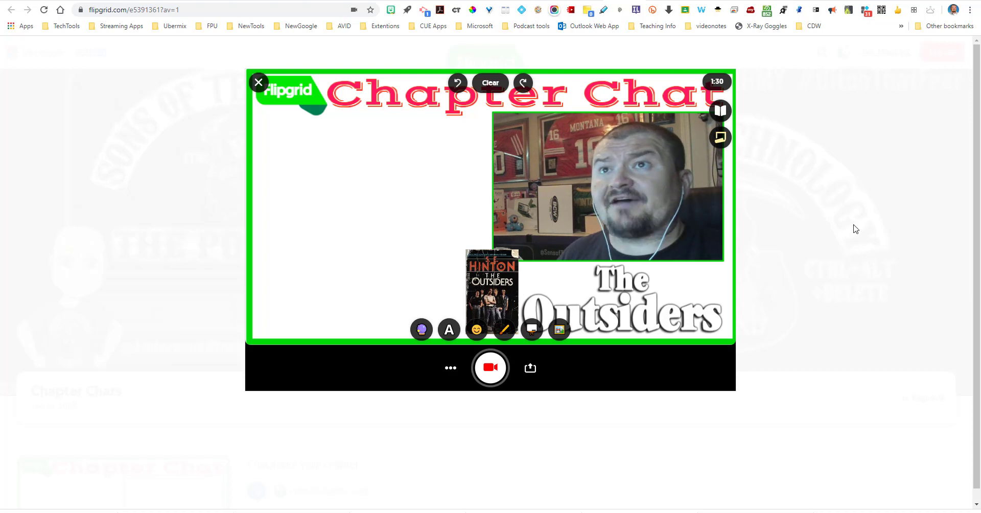
mouse_move(831, 208)
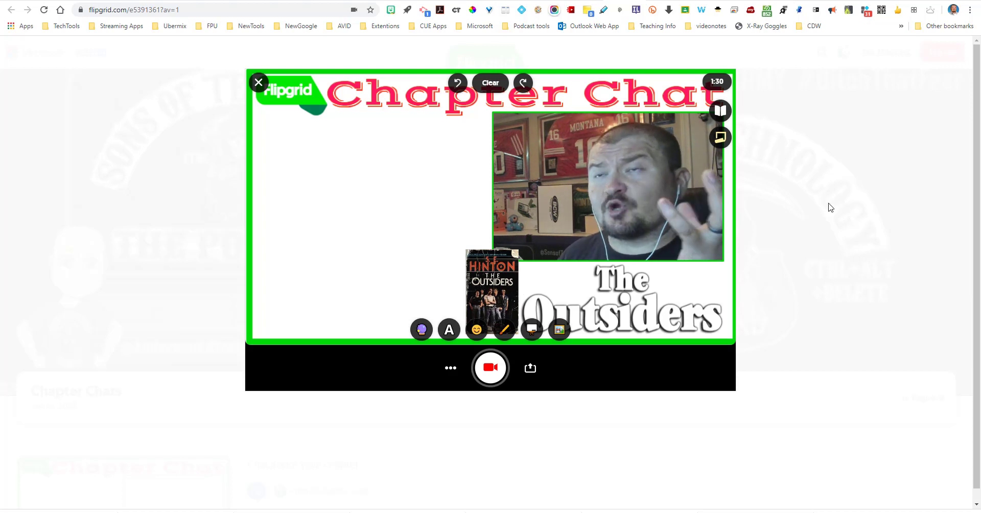
mouse_move(801, 165)
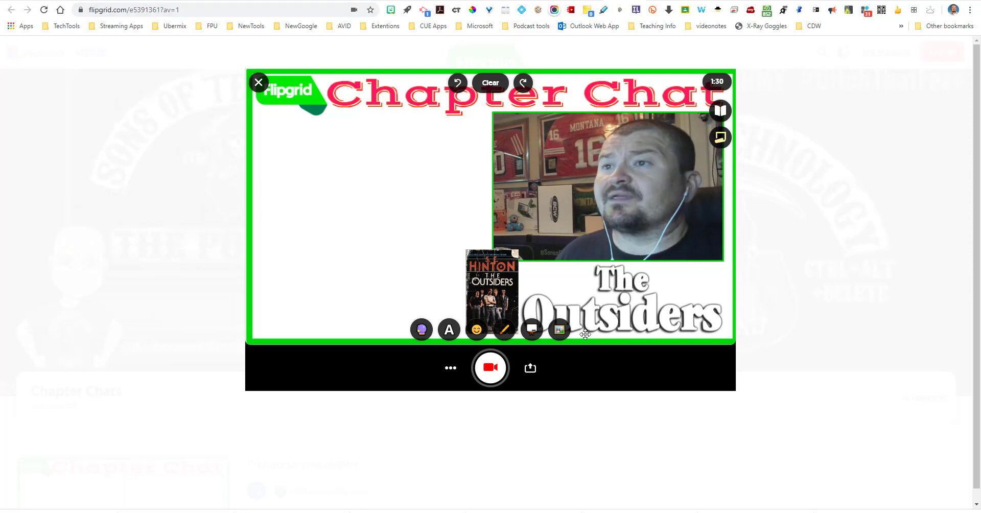
mouse_move(558, 330)
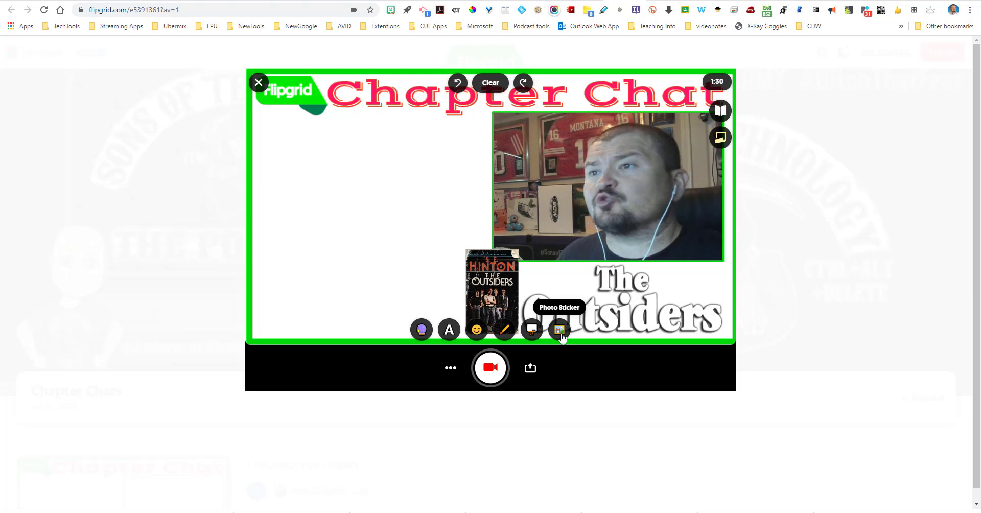
Upload the Hinton Outsiders paragraph image from Downloads as a custom sticker.
click(559, 329)
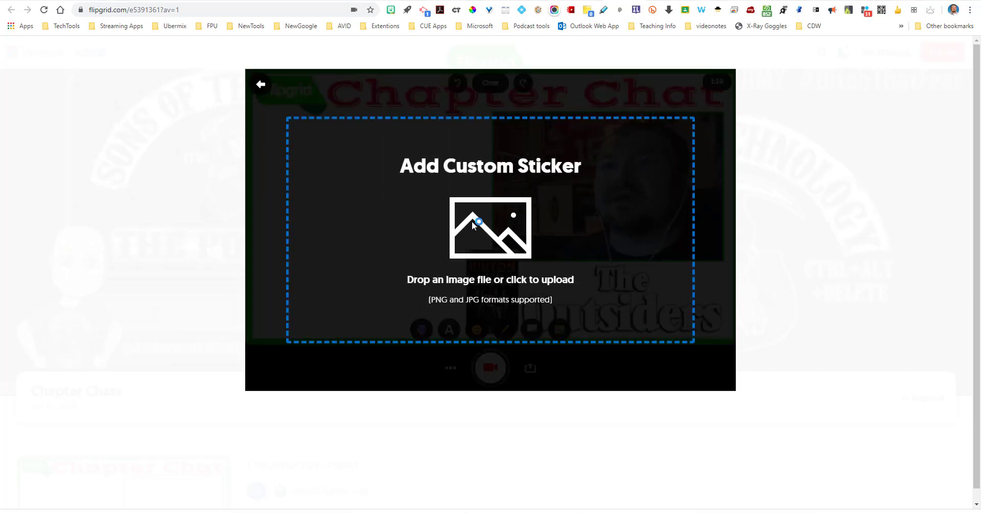
click(490, 227)
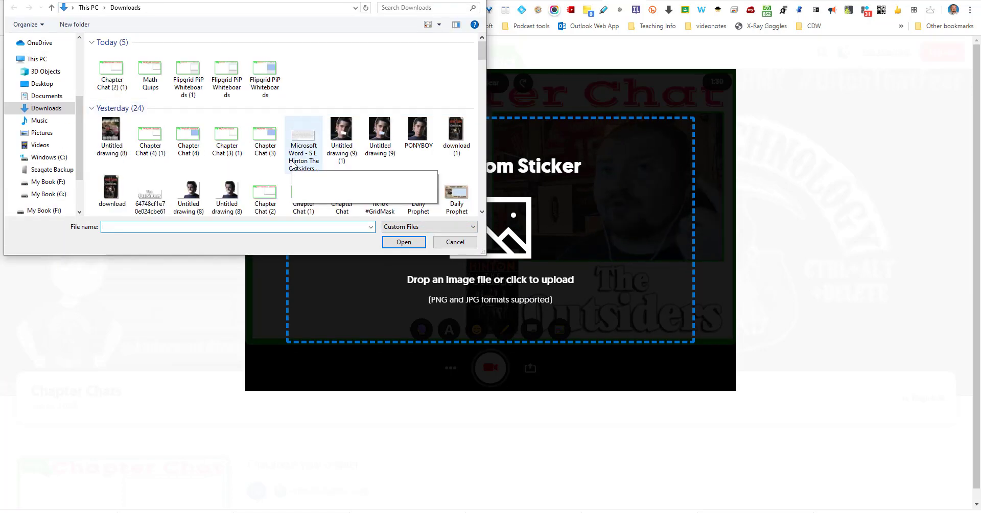
click(303, 143)
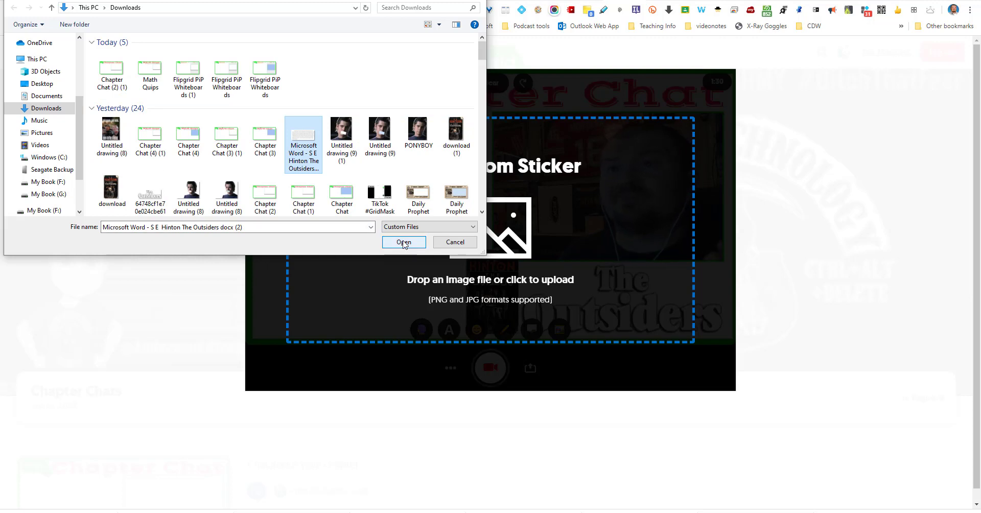
click(404, 242)
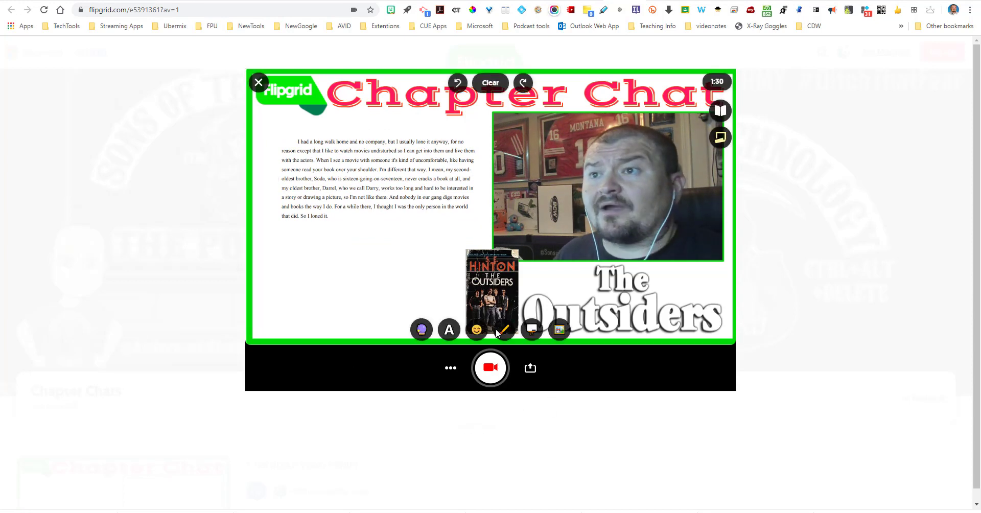
Record narration with the pen, circling the paragraph, Soda and the book cover, then pause.
click(503, 329)
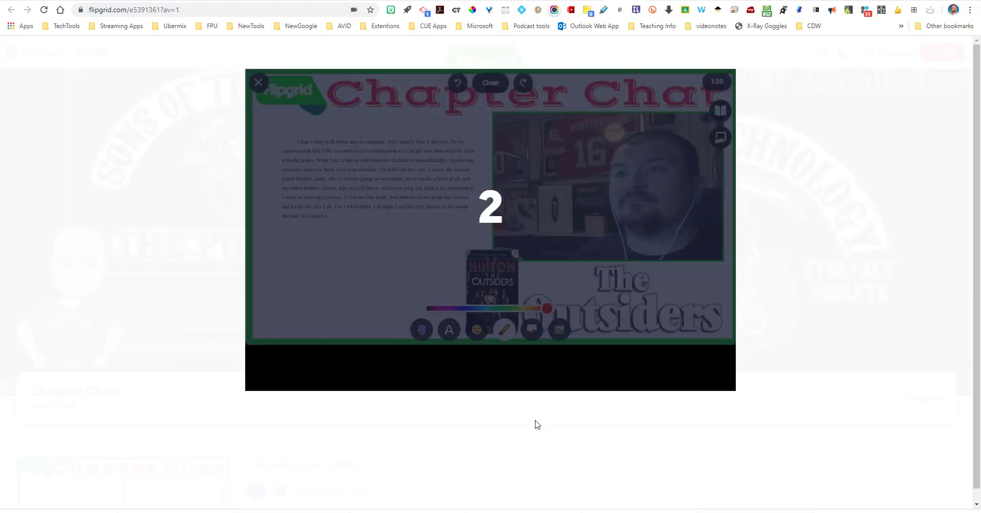
click(490, 367)
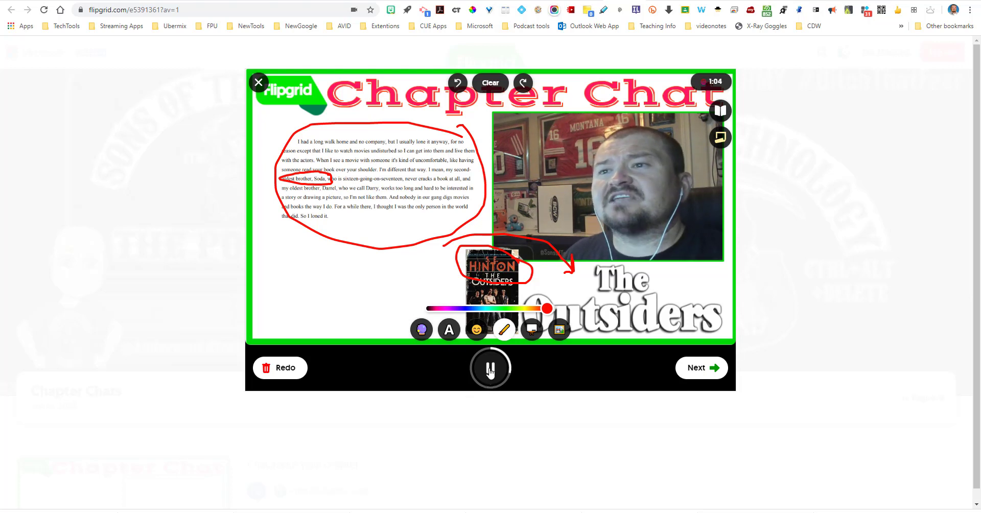
click(491, 367)
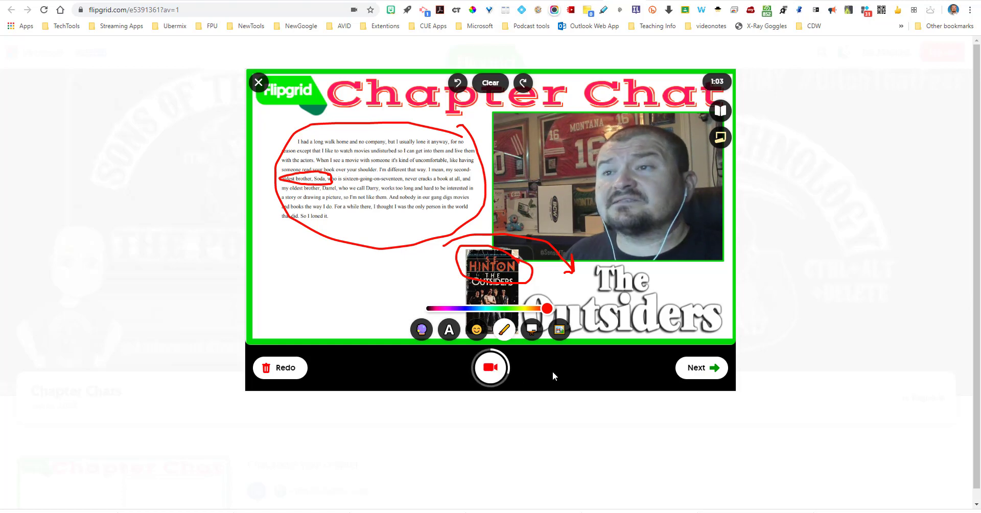
Add the PONYBOY photo sticker, then record while drawing a red arrow to it and pause.
click(558, 330)
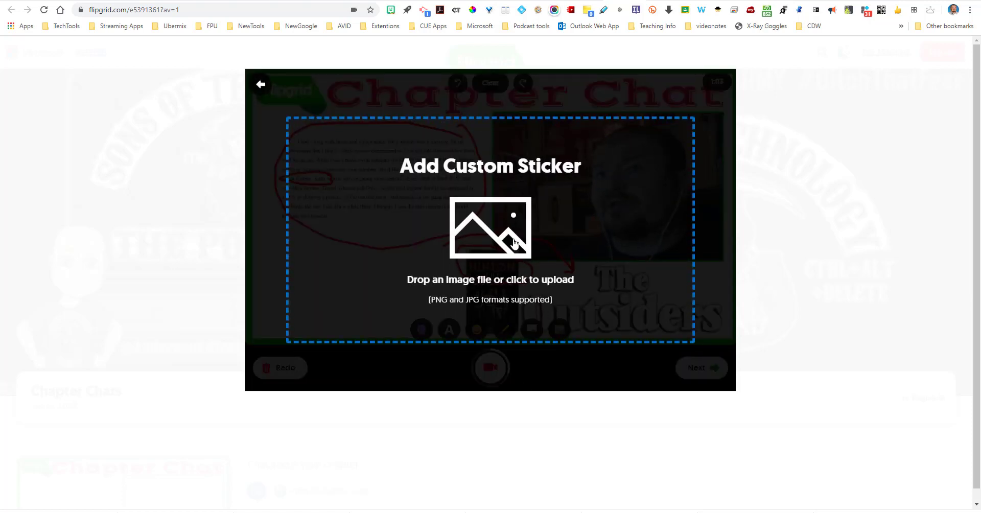
click(490, 227)
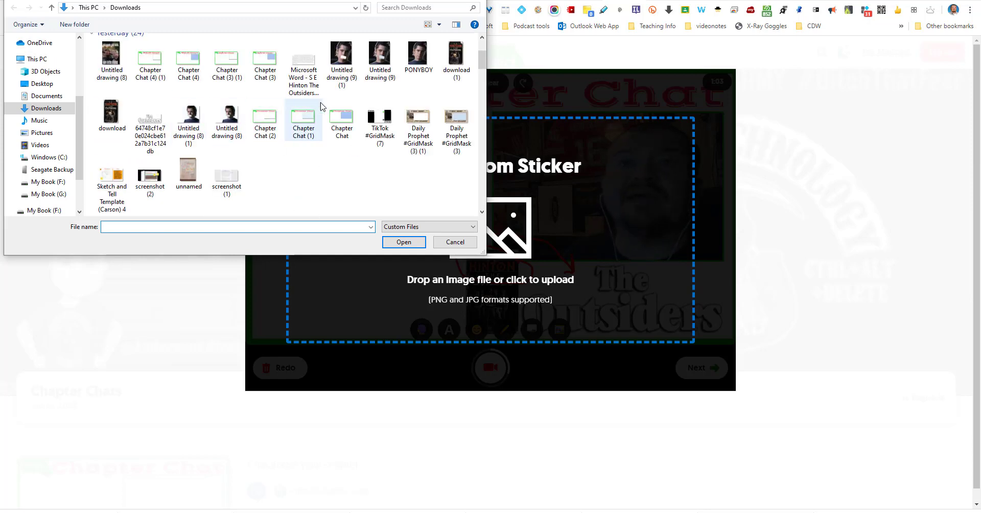
click(417, 53)
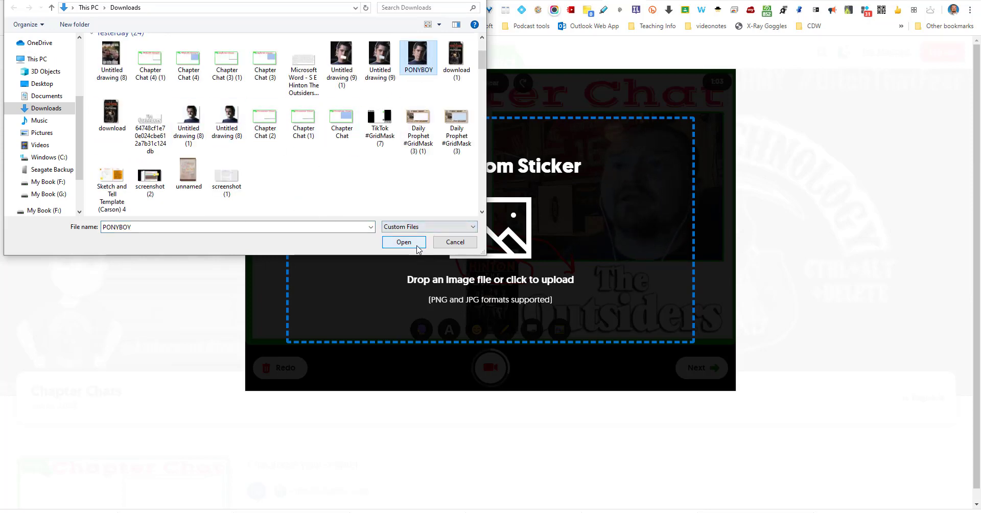
click(404, 243)
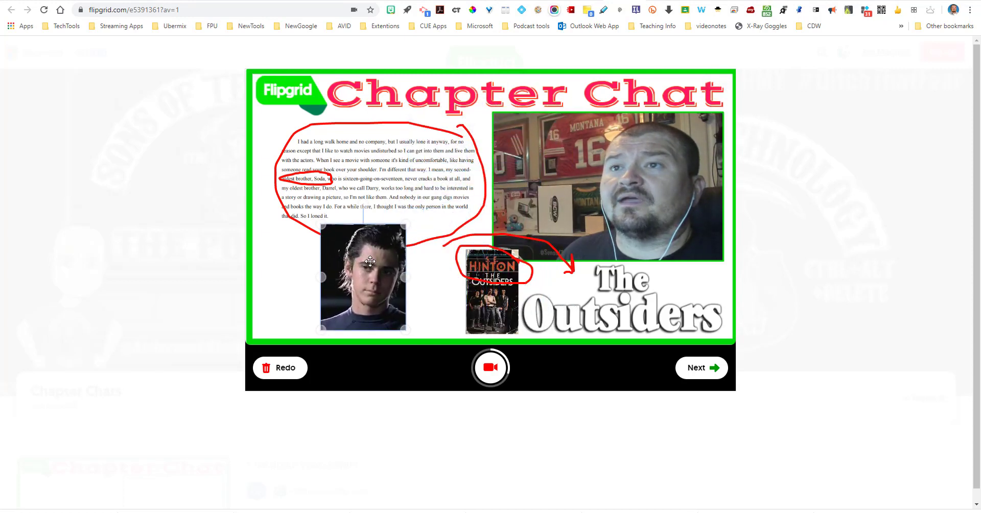
click(490, 367)
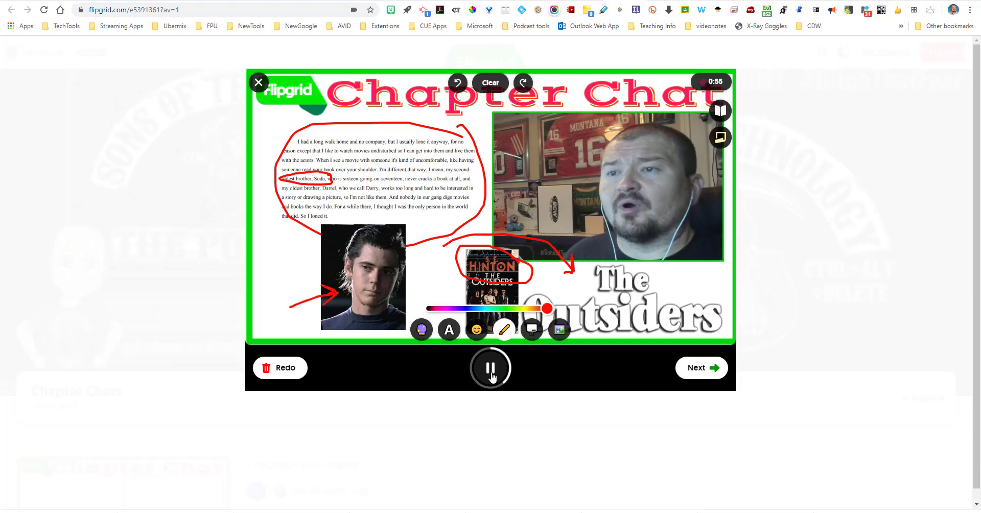
click(490, 367)
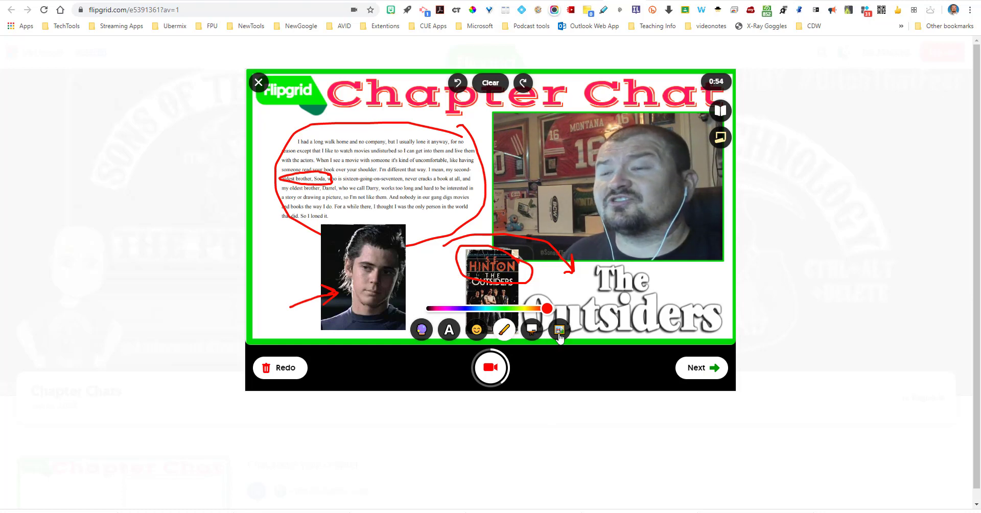
Upload 'Untitled drawing (9) (1)', the Ponyboy close-up, as a custom sticker.
click(558, 329)
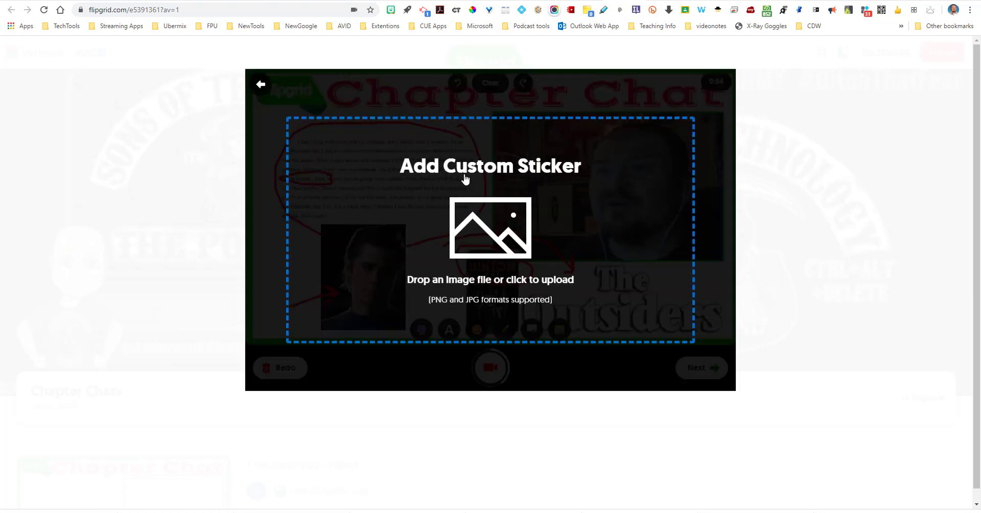
click(490, 228)
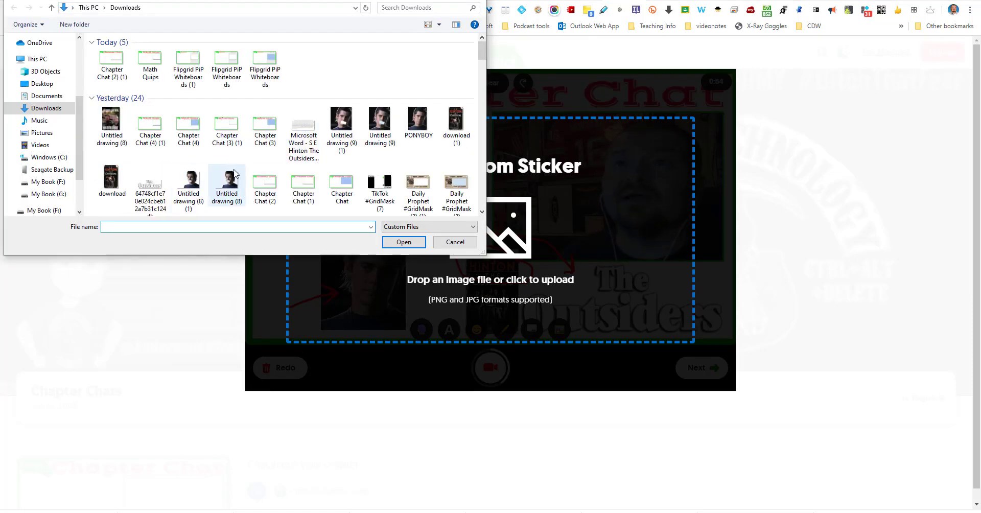
click(341, 122)
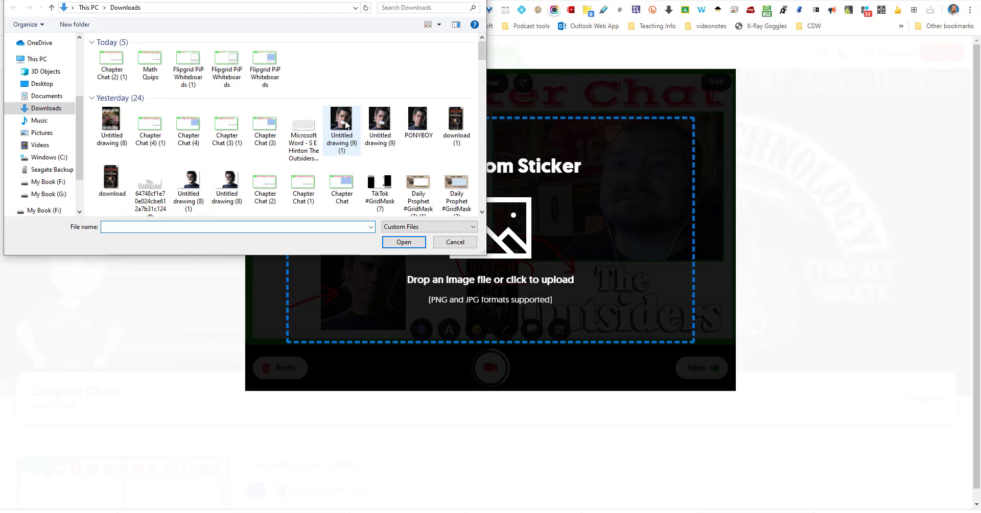
click(341, 123)
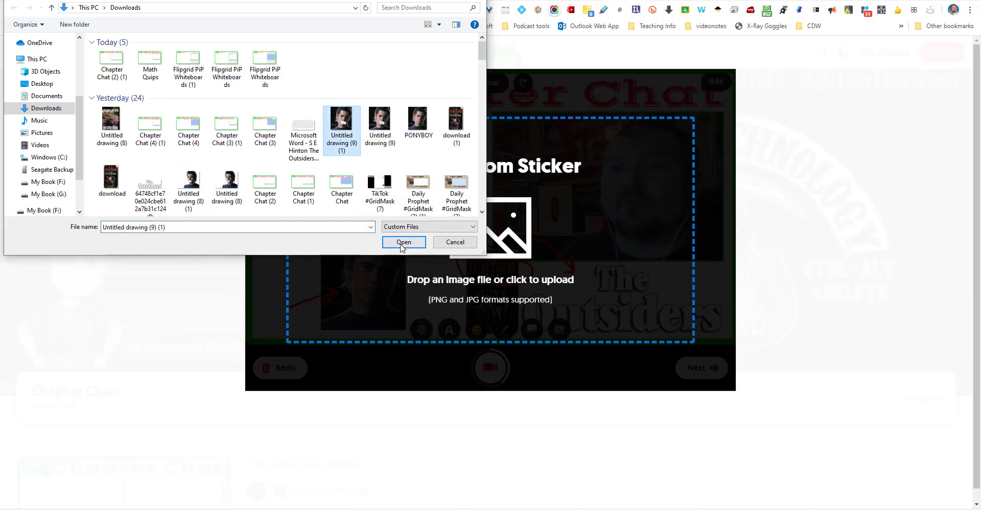
click(404, 243)
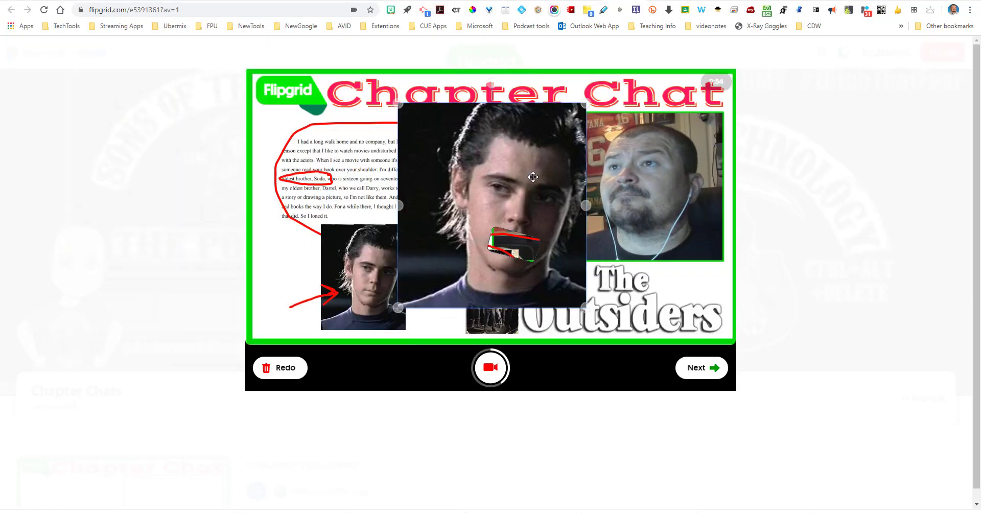
Move the close-up to the top right, record another part, then pause.
drag(532, 178, 678, 120)
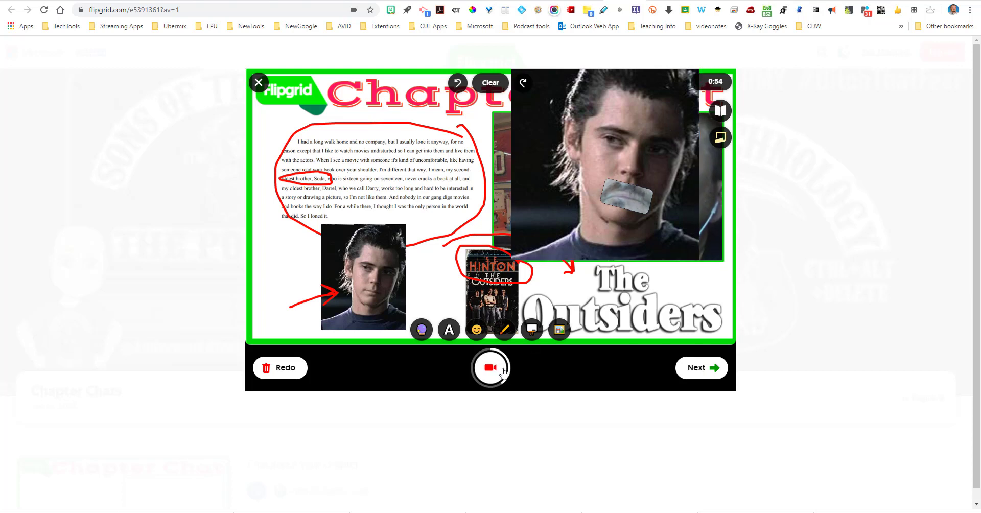
click(491, 368)
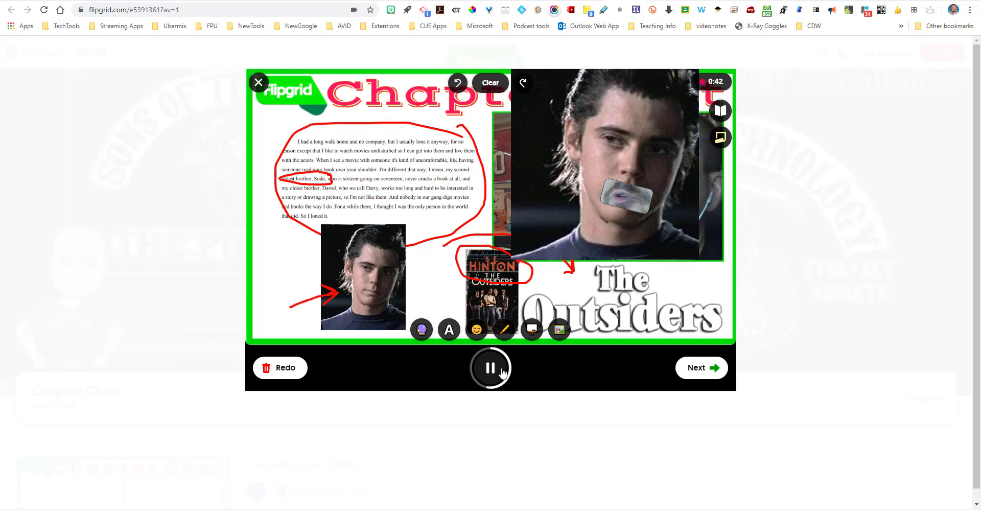
click(491, 368)
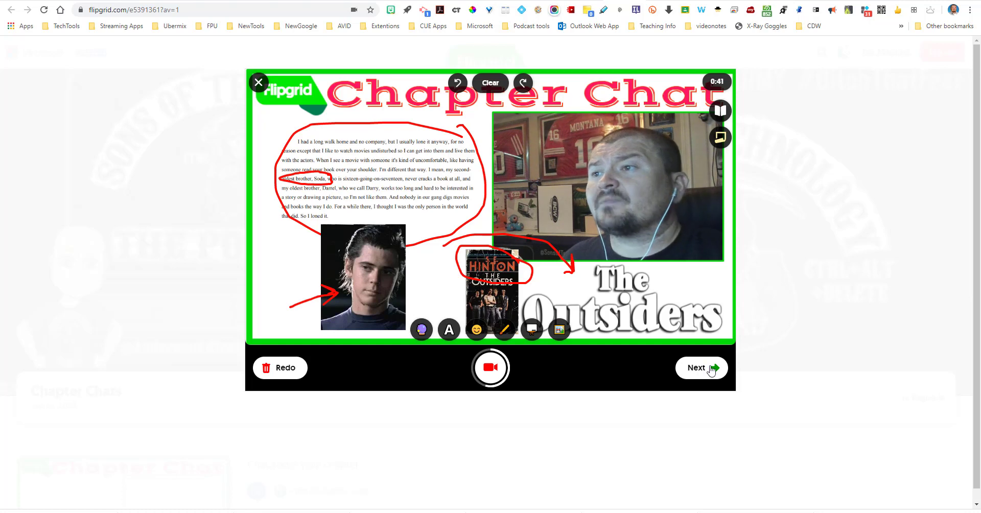
Finish recording and pick a frame from the video as the selfie.
click(491, 367)
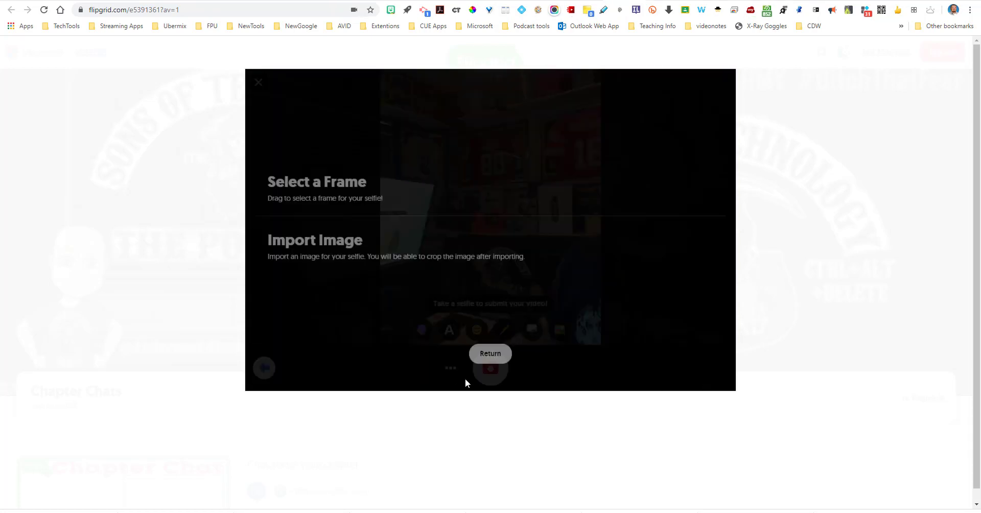
click(490, 354)
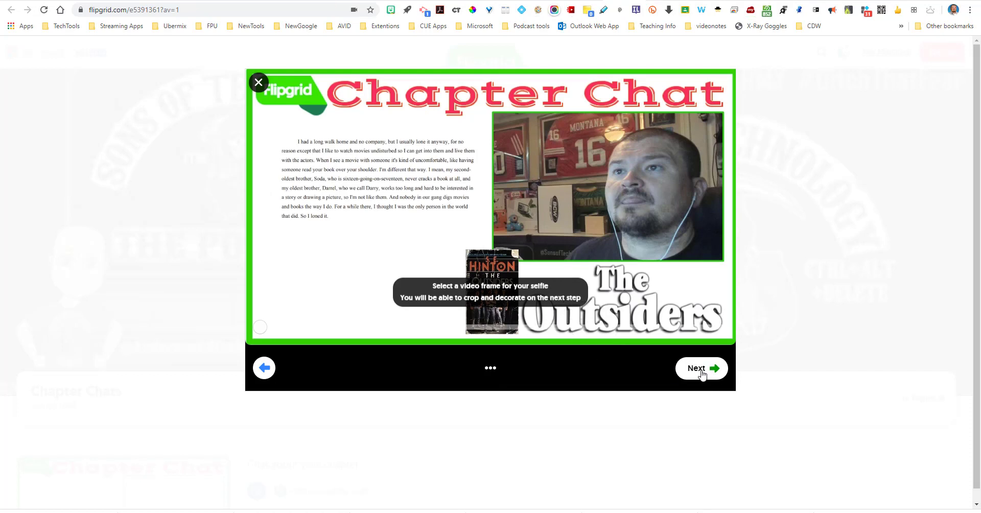
click(701, 368)
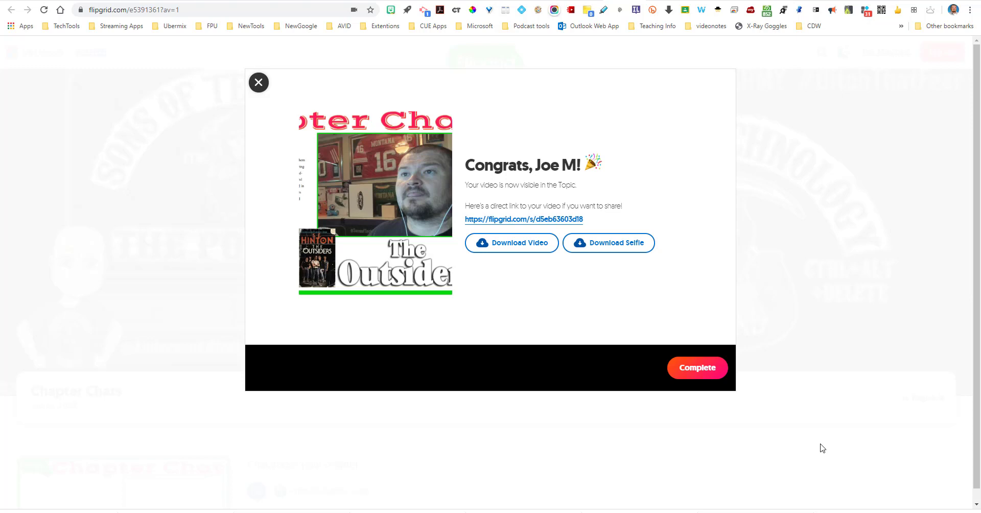
mouse_move(826, 443)
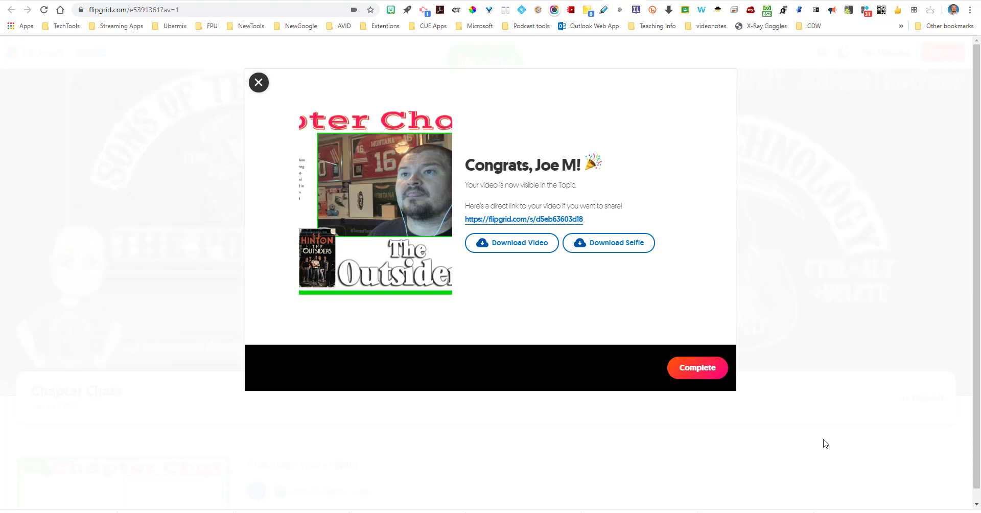